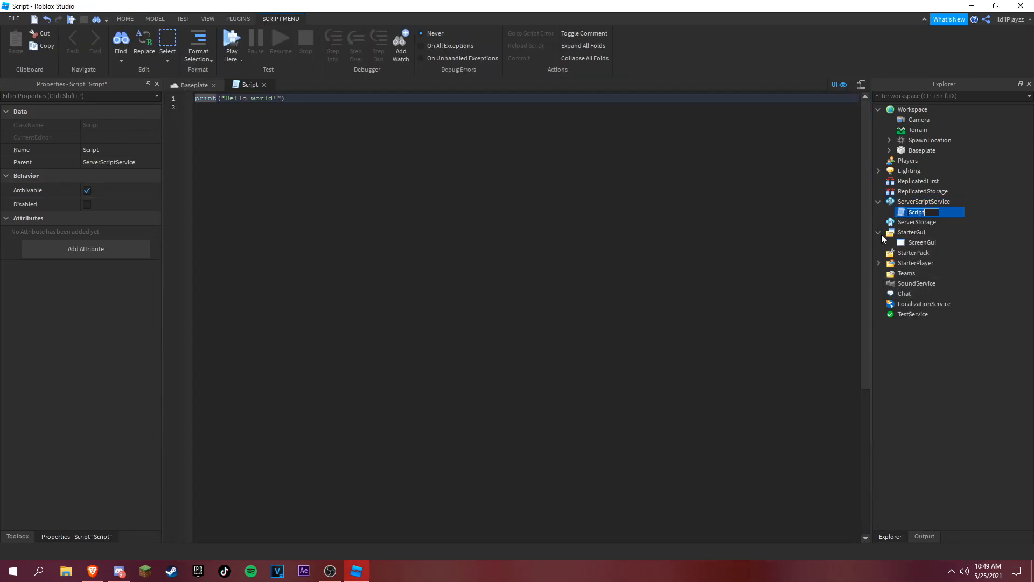
Step: Rename the script to leaderstats and start a game.Players.PlayerAdded handler taking player
text(leaderstats)
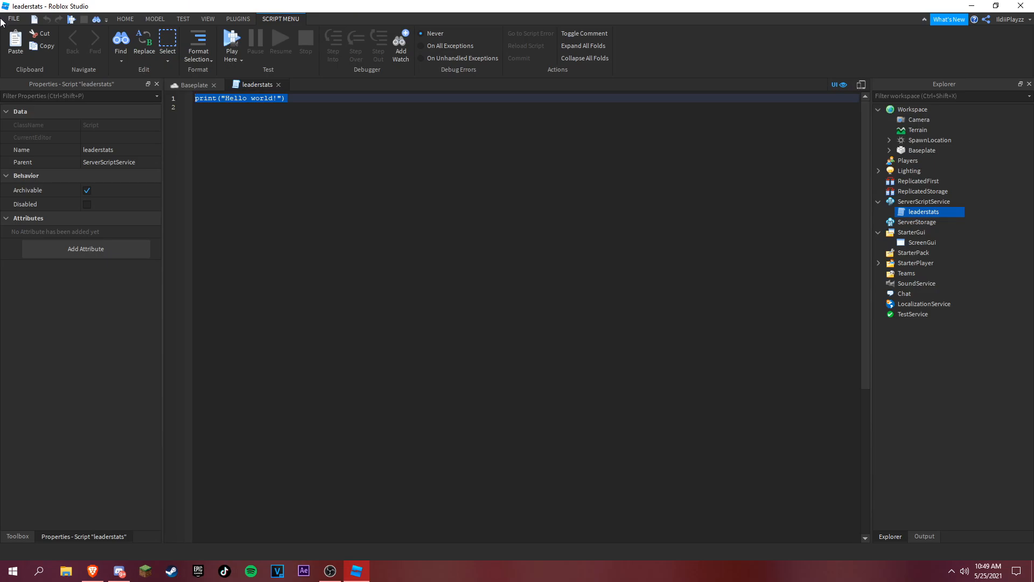
text(G)
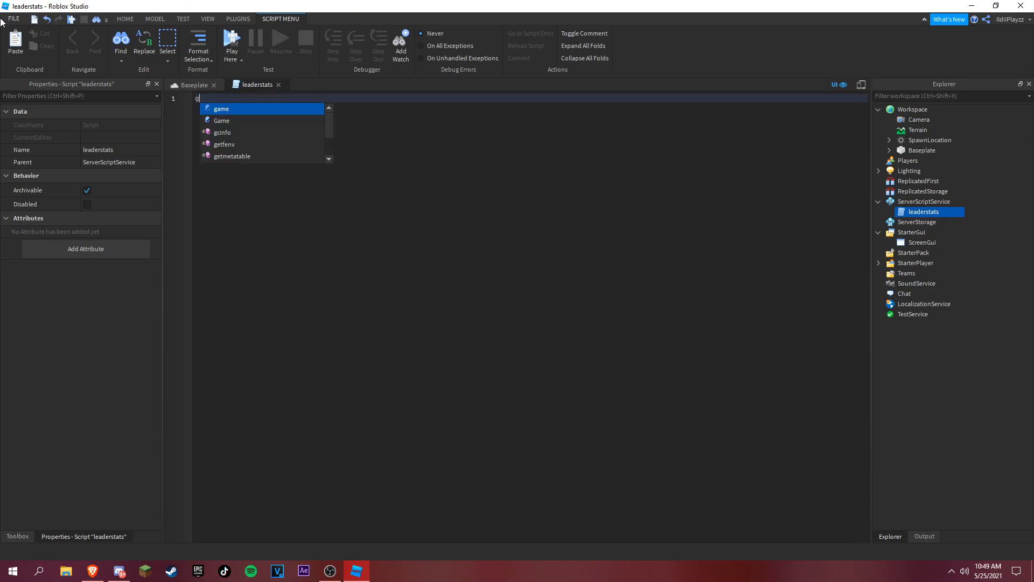
text(ame.Players.p)
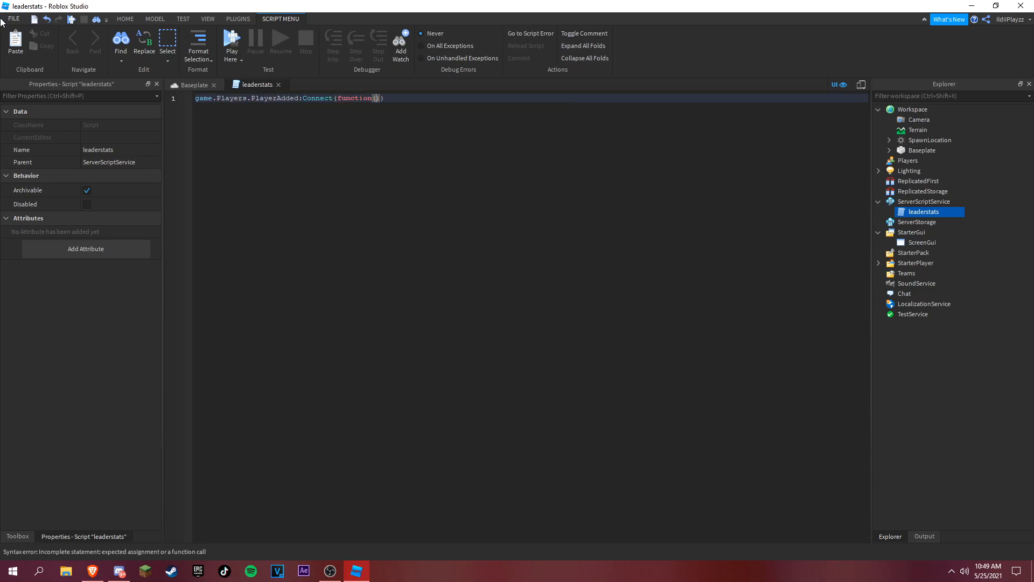
text(player)
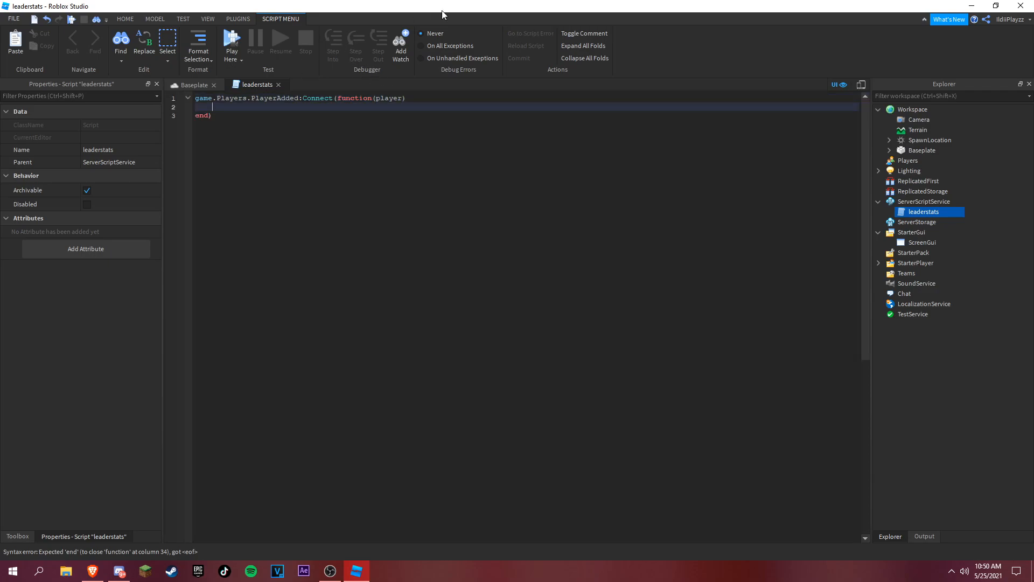
Step: Create a local ls folder parented to the player and name it leaderstats
text(local ls =)
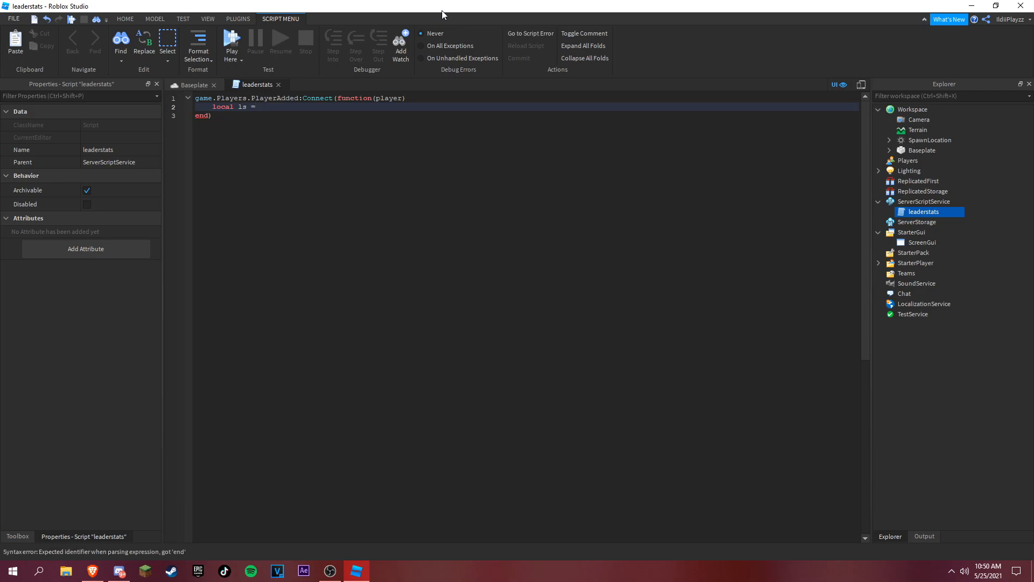
text(Instance.new("Folder)
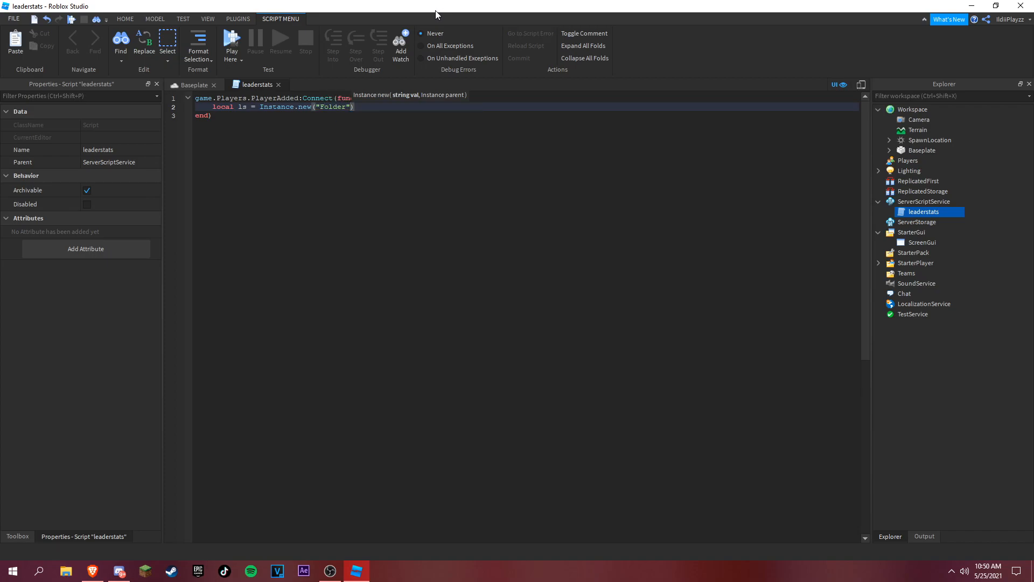
text(, player)
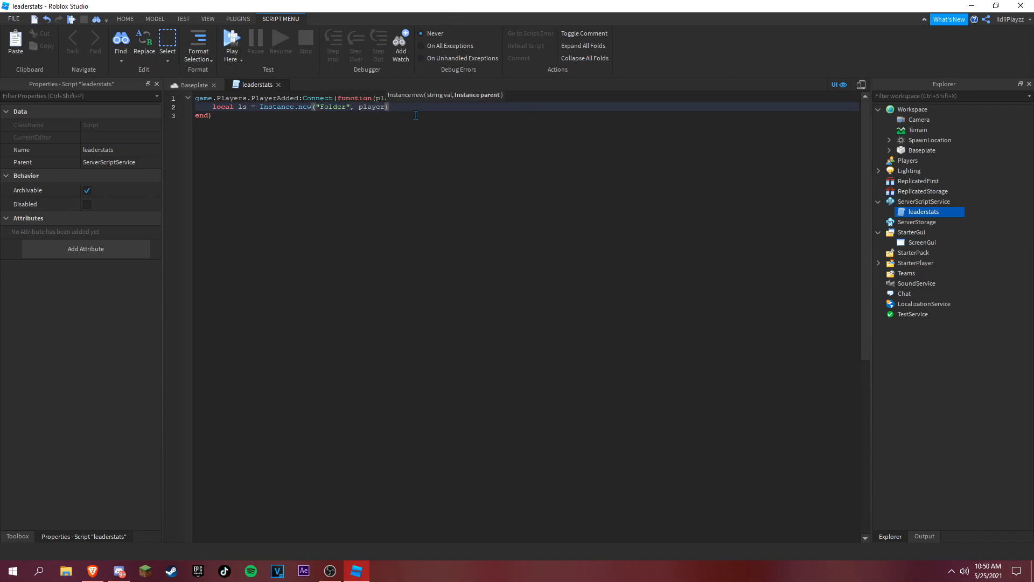
text(ls)
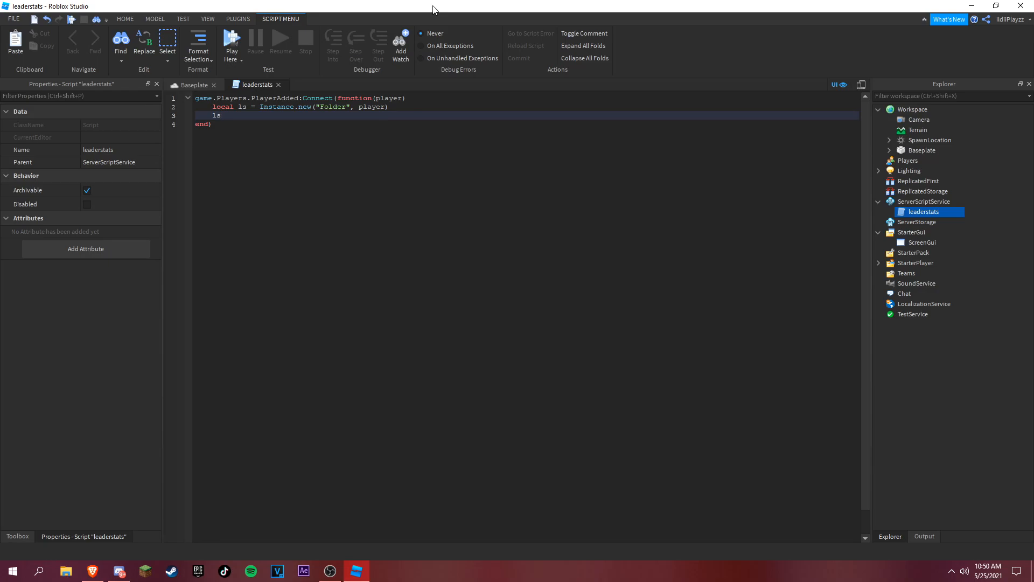
text(.Nmae =)
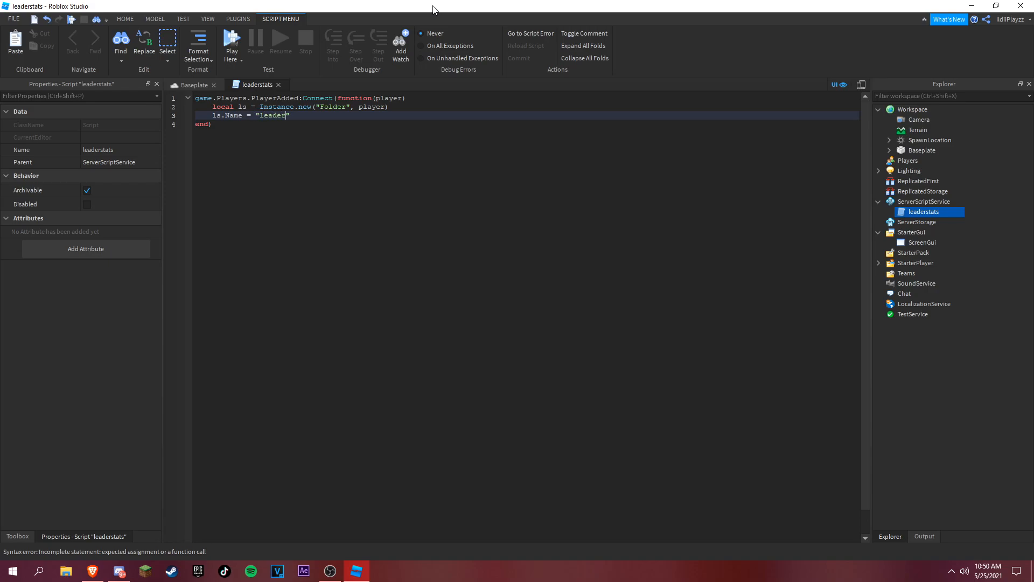
text(stats)
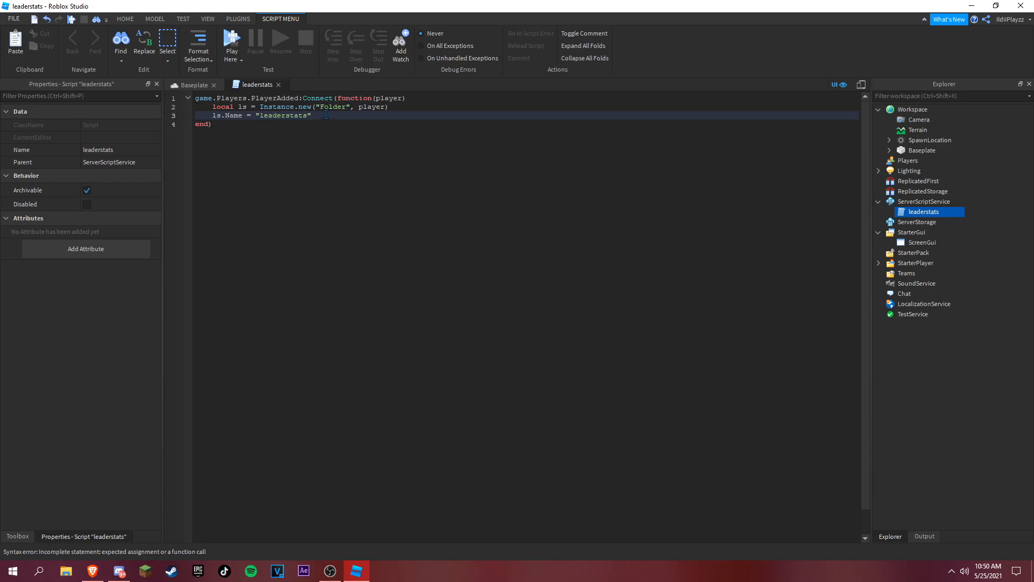
Step: Add local points = Instance.new("NumberValue", ls) to the handler
text(local)
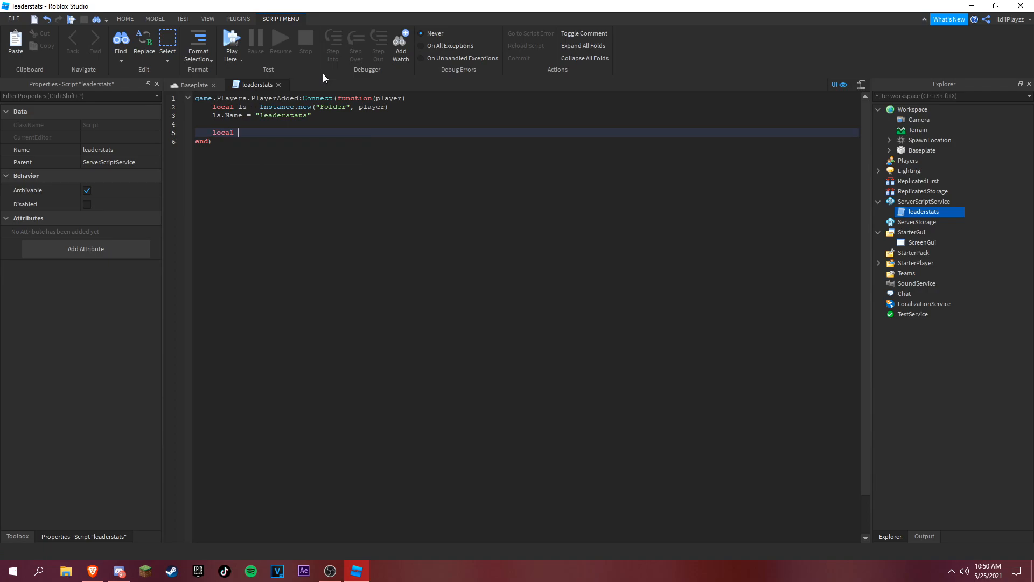
text(points)
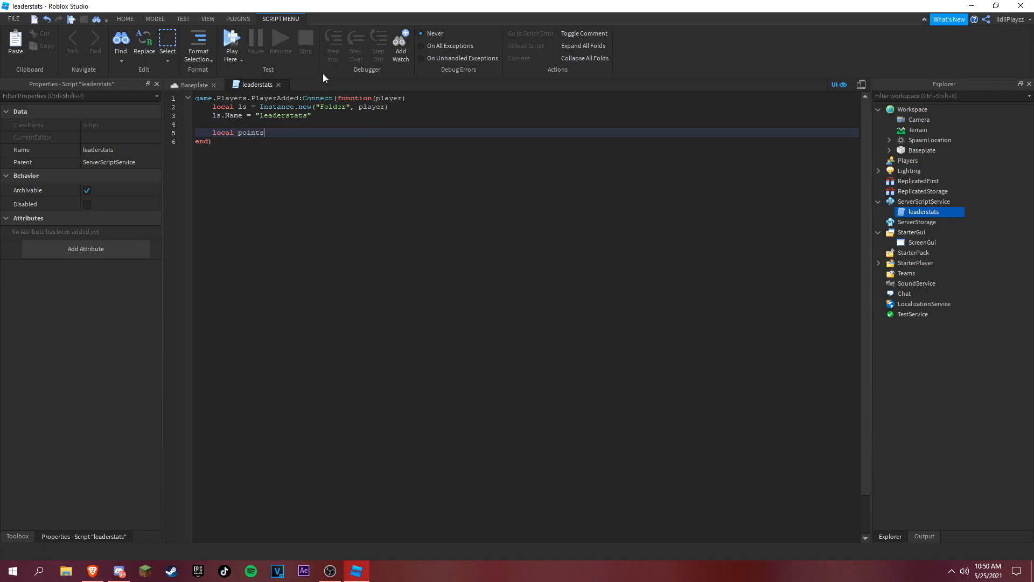
text(=)
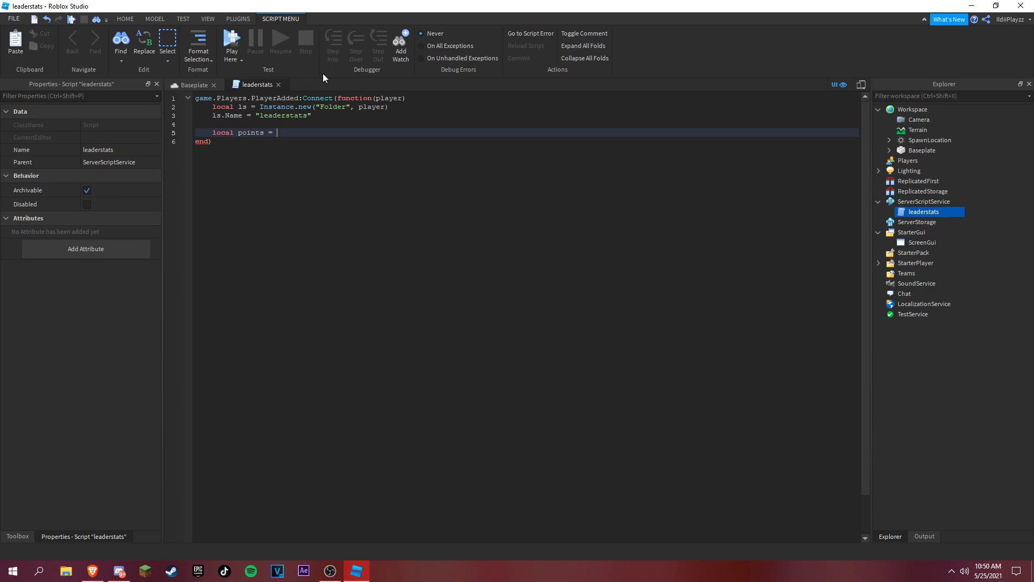
text(osmt)
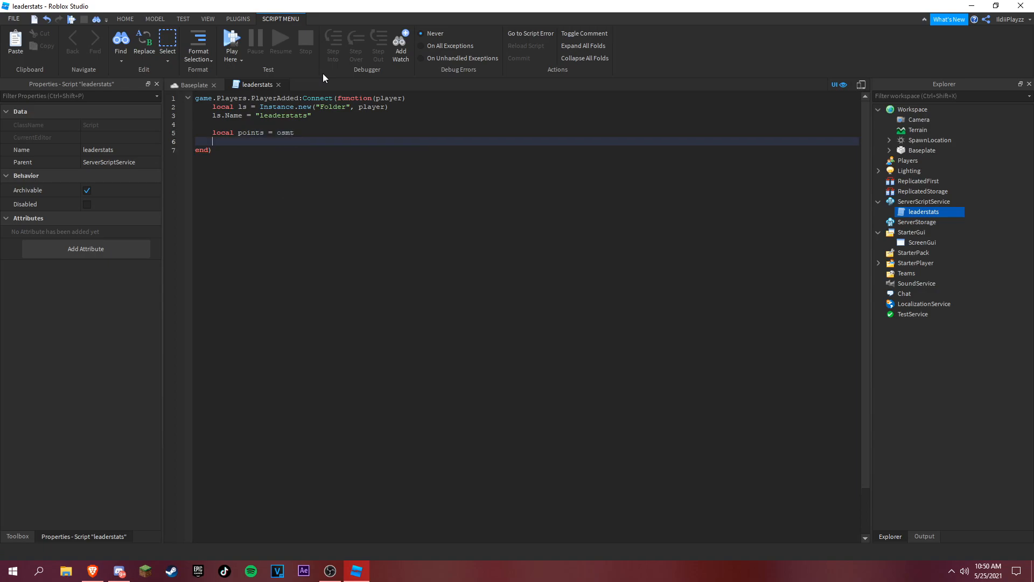
text(inst)
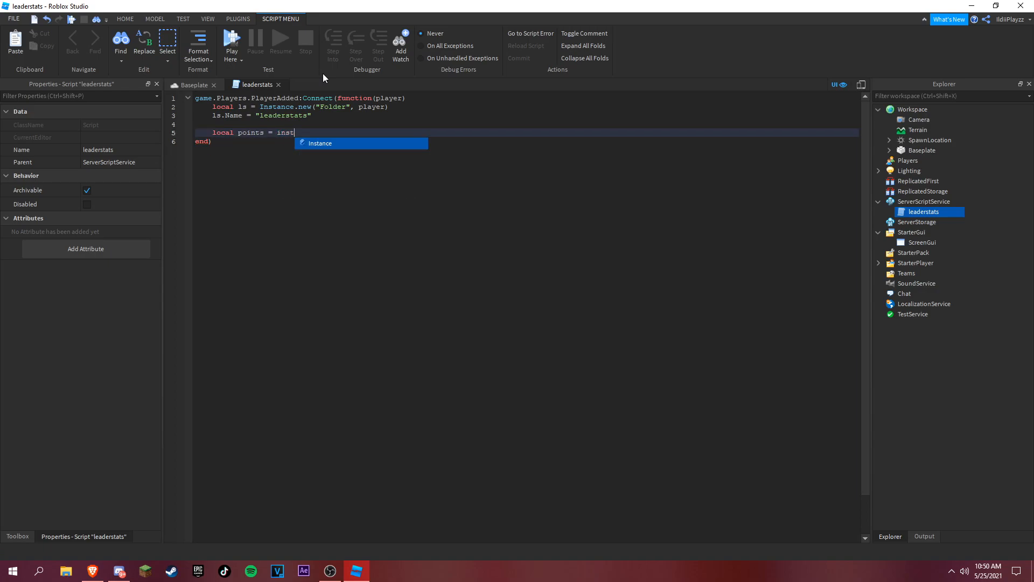
text(ance.new(")
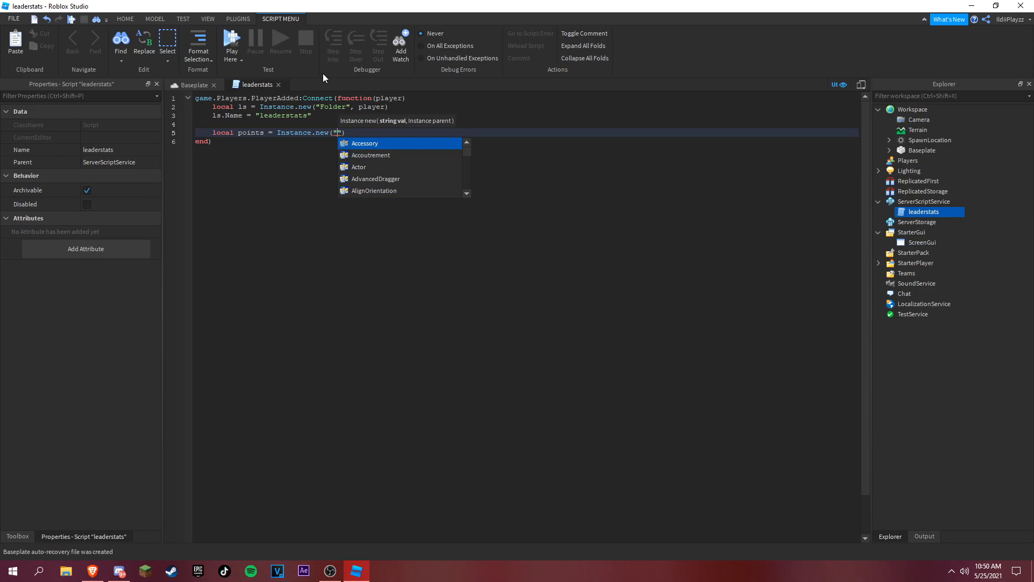
text(umbv)
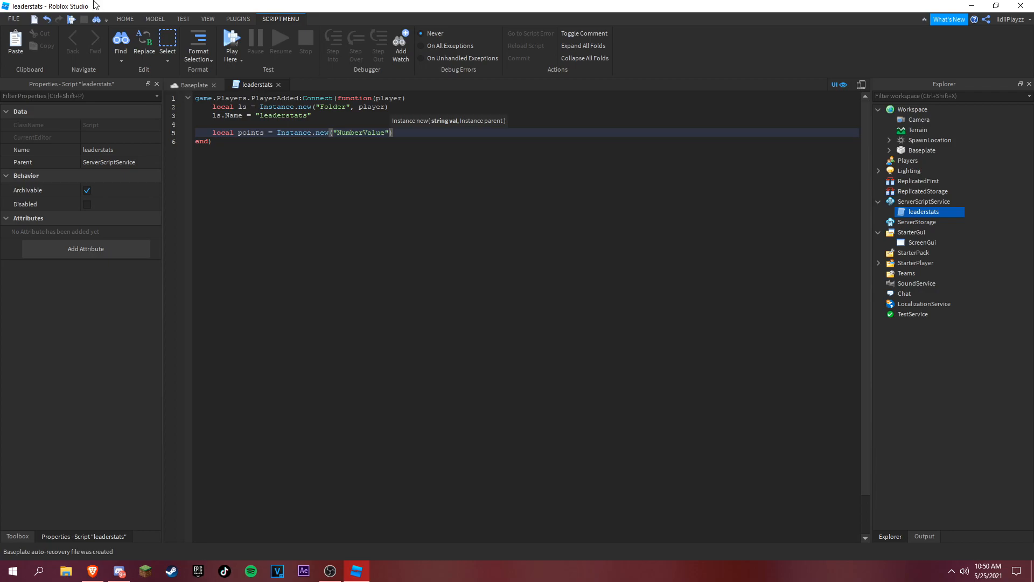
text(,)
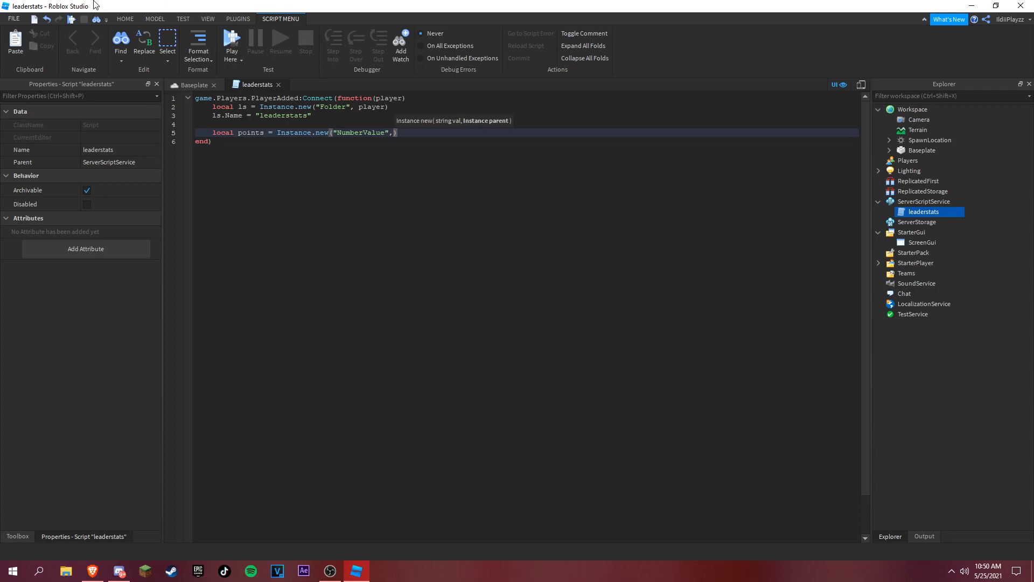
text(ls)
text(points)
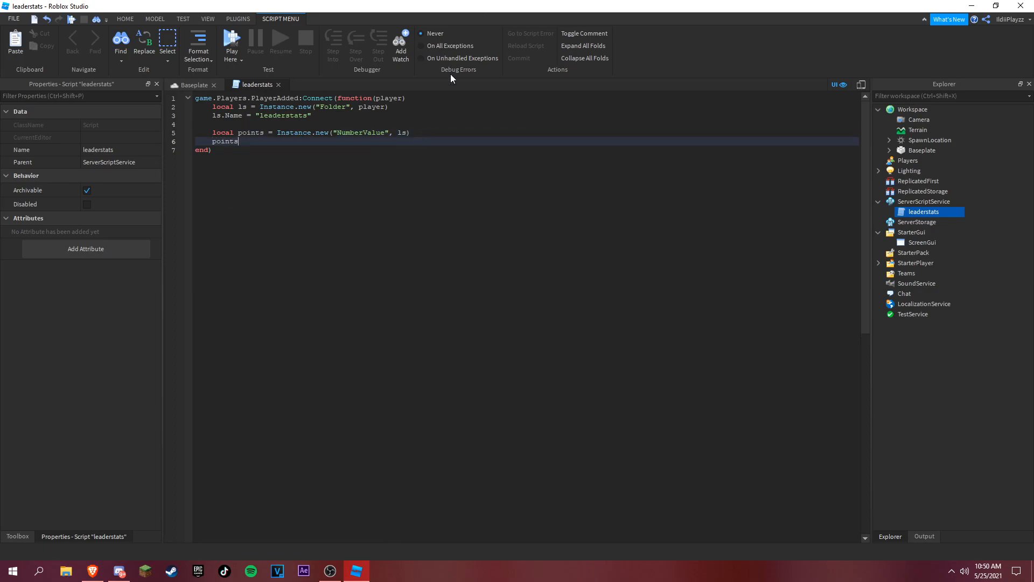
Step: Set points.Value to 0 and points.Name to "Points"
text(.)
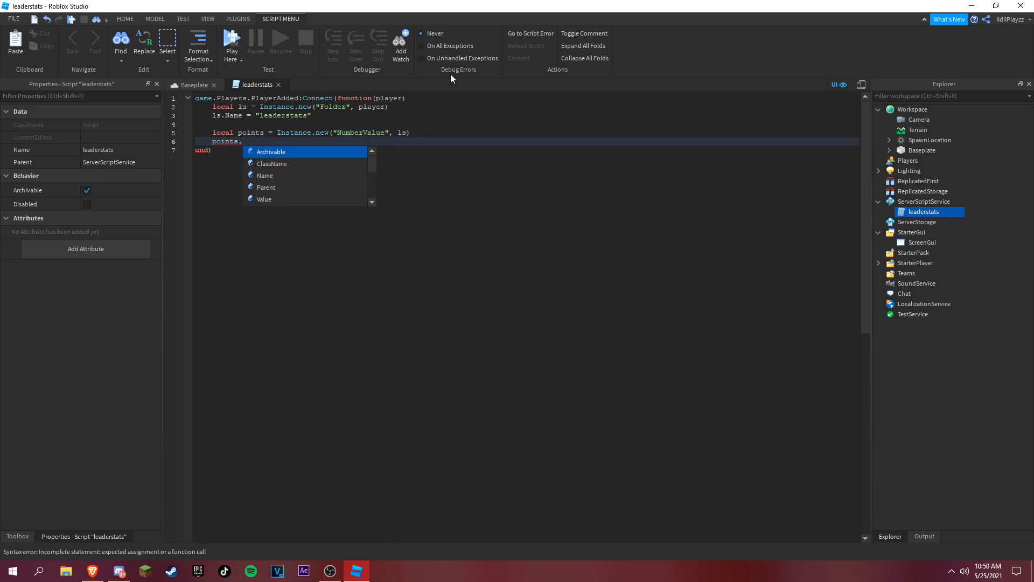
text(Value = 0)
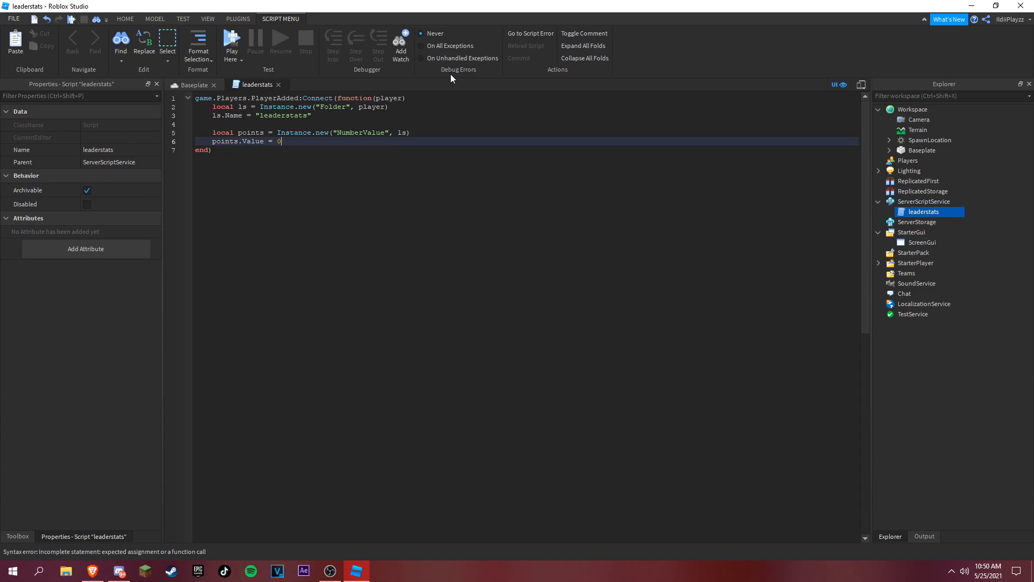
text(PathWaypoin)
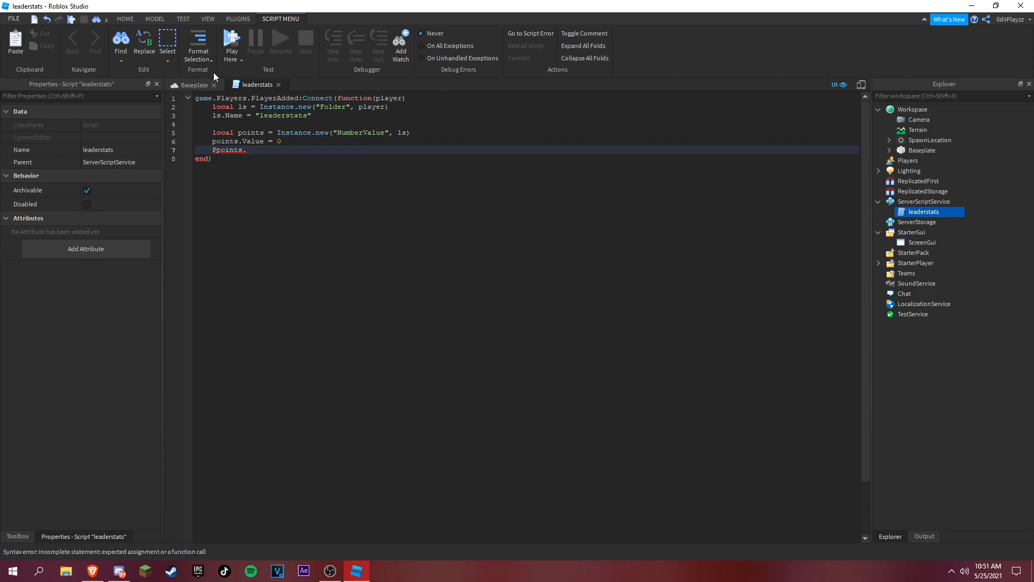
key(Backspace)
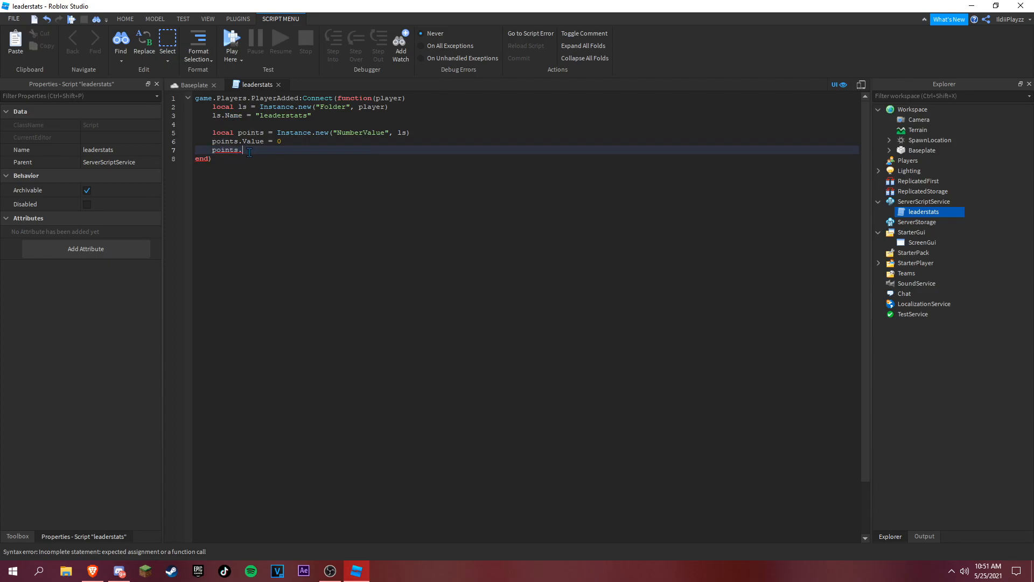
text(Name = ")
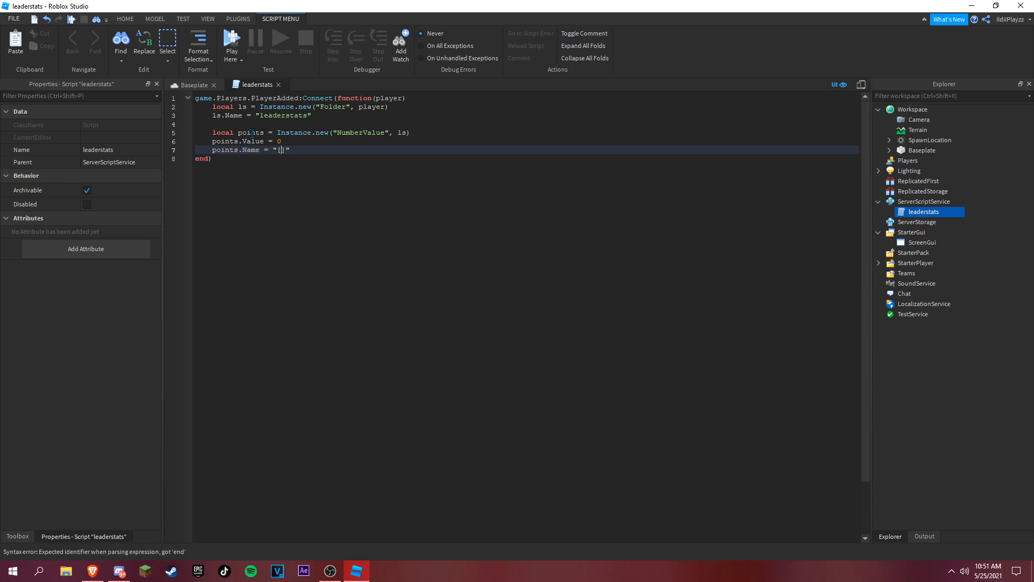
text(Points)
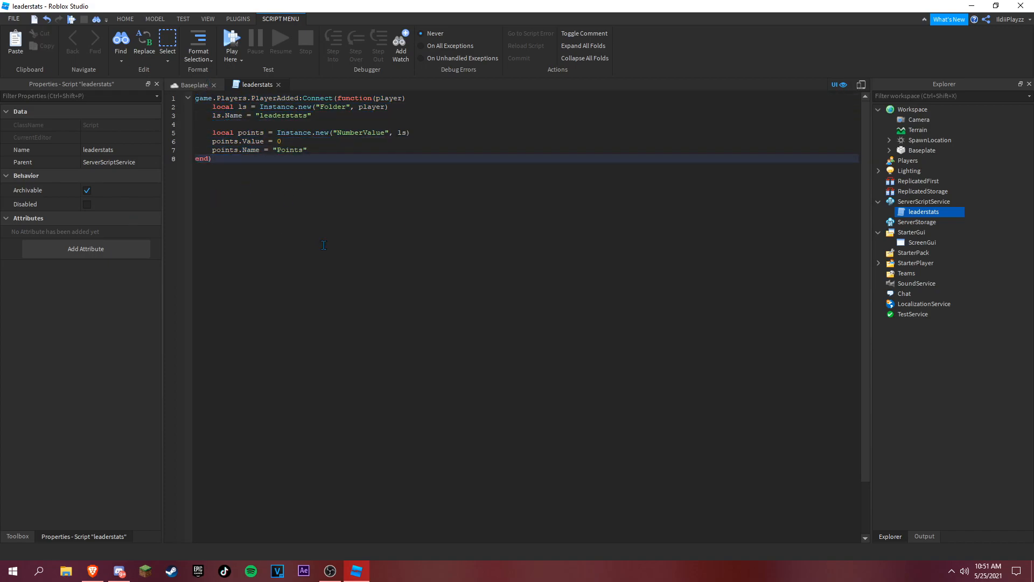
Step: Insert a RemoteEvent under ReplicatedStorage and name it ShopEvent
click(922, 191)
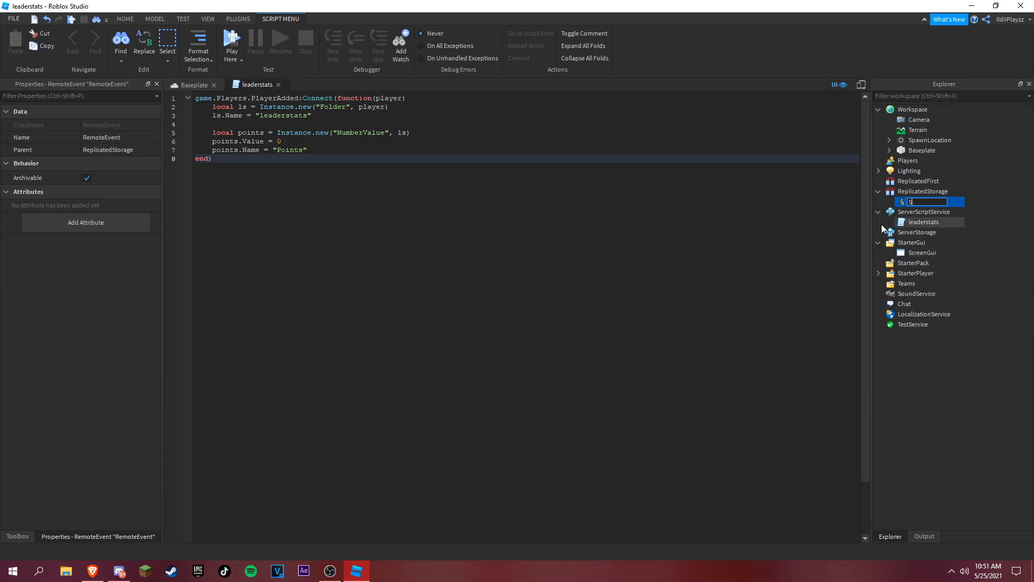
text(ShopEvent)
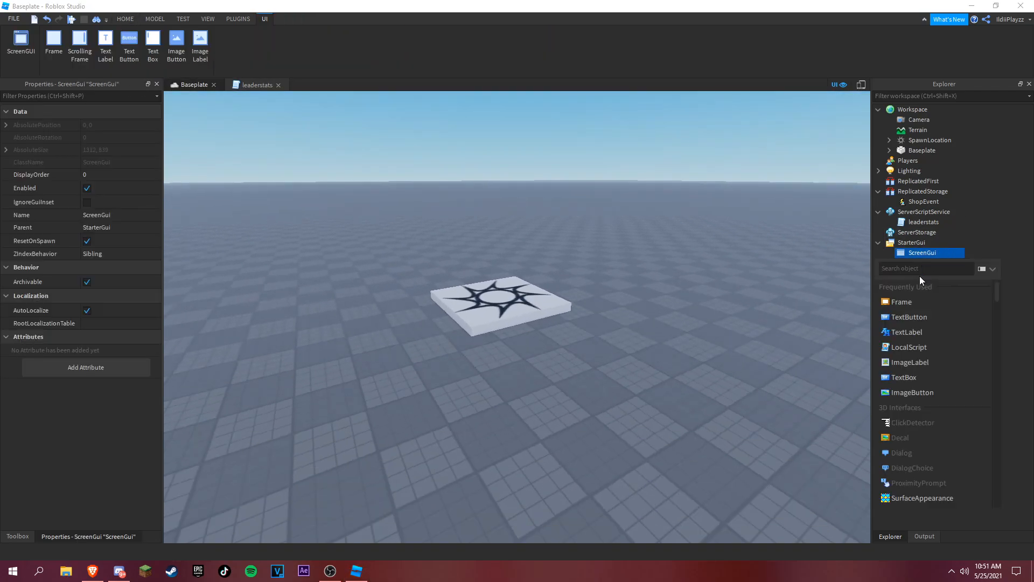
Step: Name the ScreenGui ShopGUI and select its white frame for reshaping
click(900, 301)
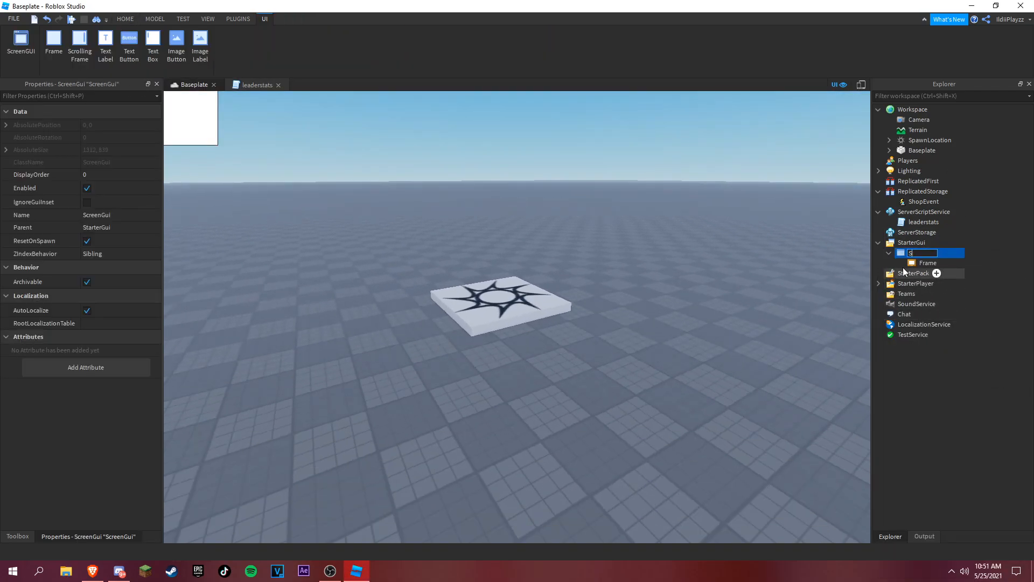
text(ShopGU)
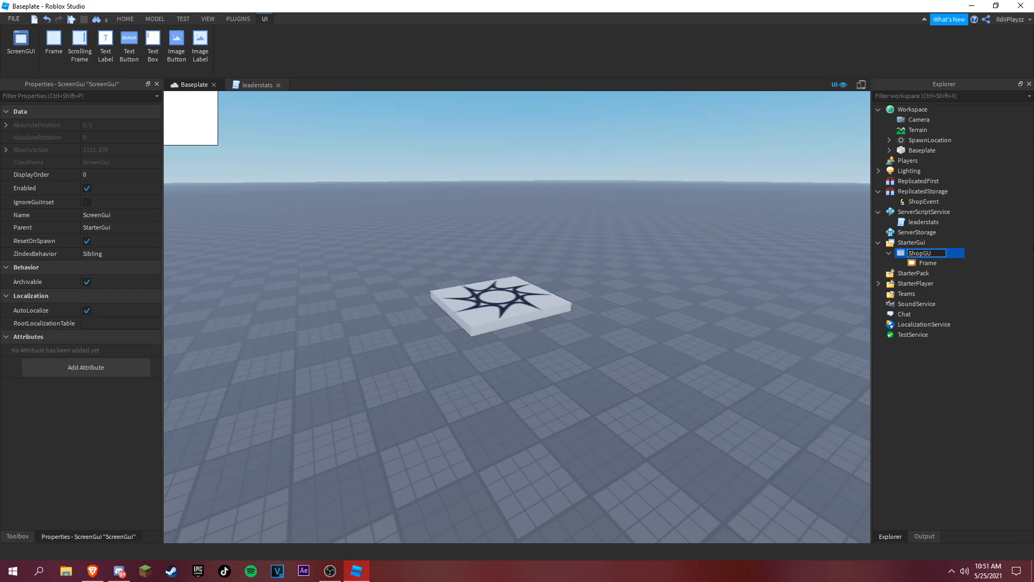
click(926, 262)
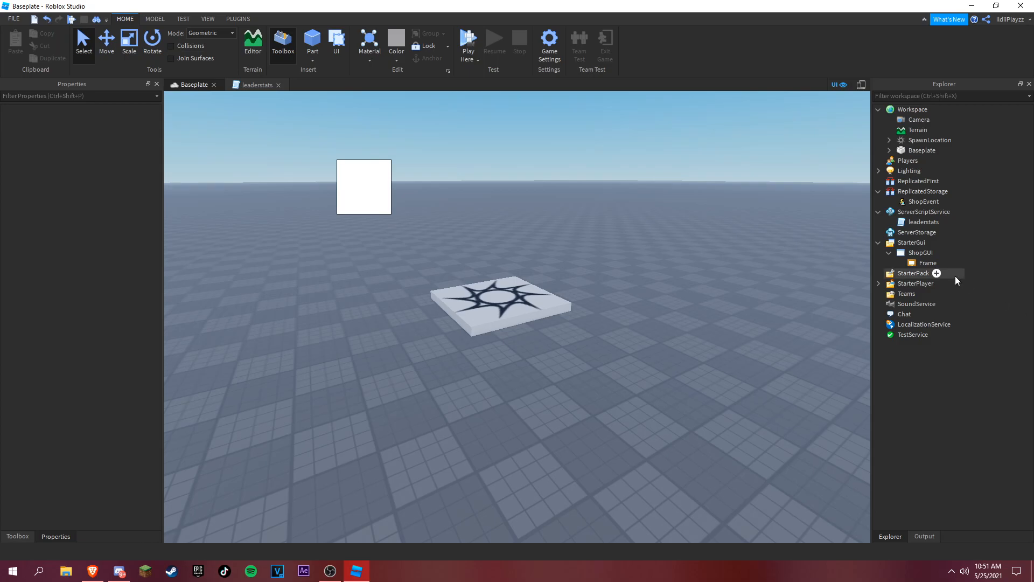
click(927, 262)
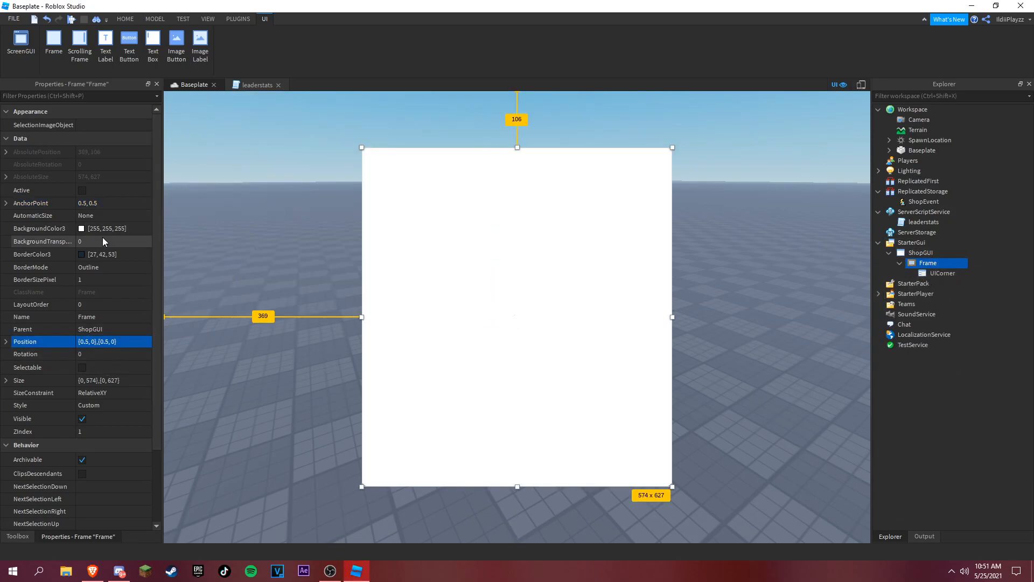
Step: Colour the panel blue and add a GRAVITY COIL text button with scaled text
click(102, 229)
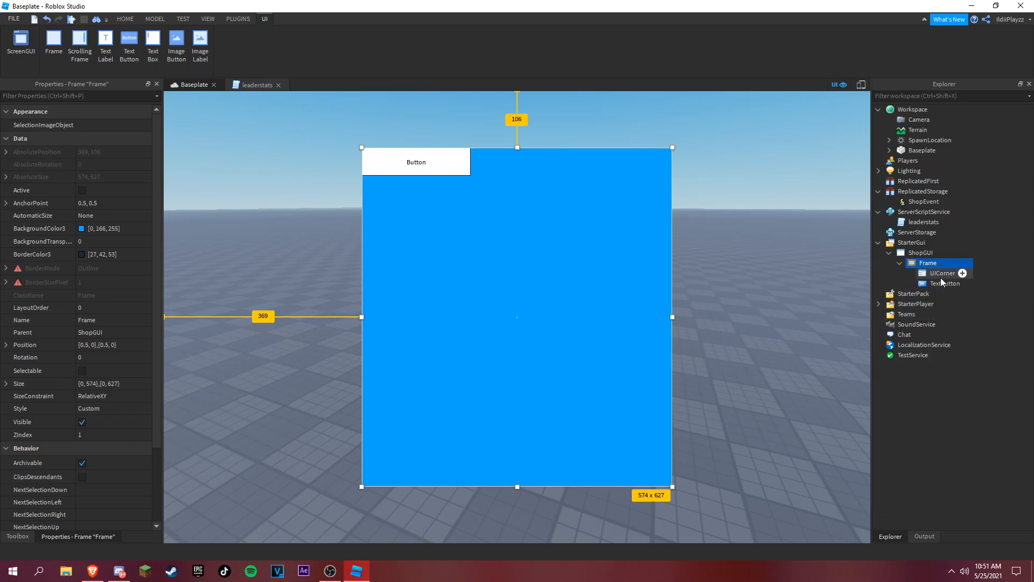
click(945, 283)
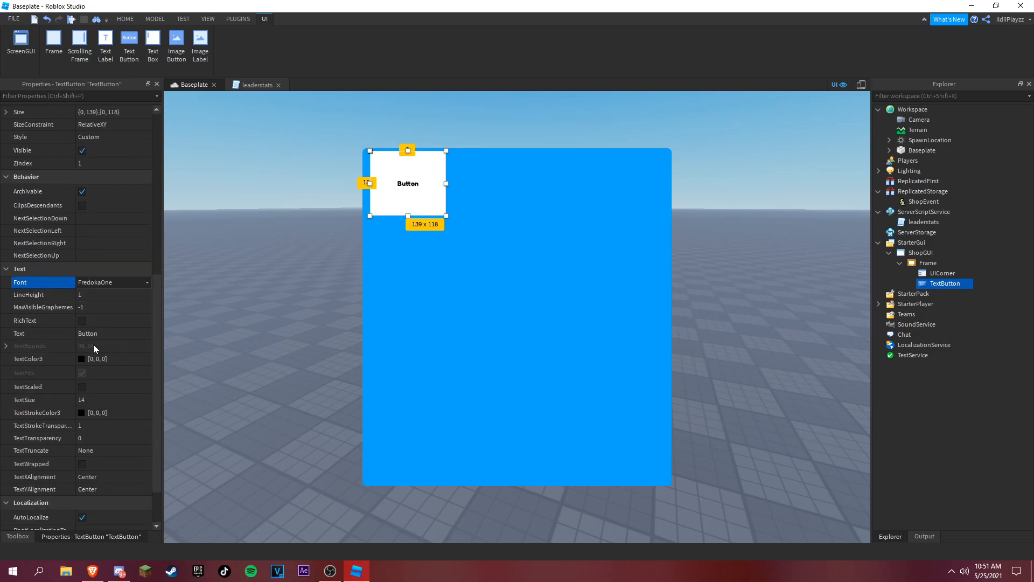
text(GRAVITY)
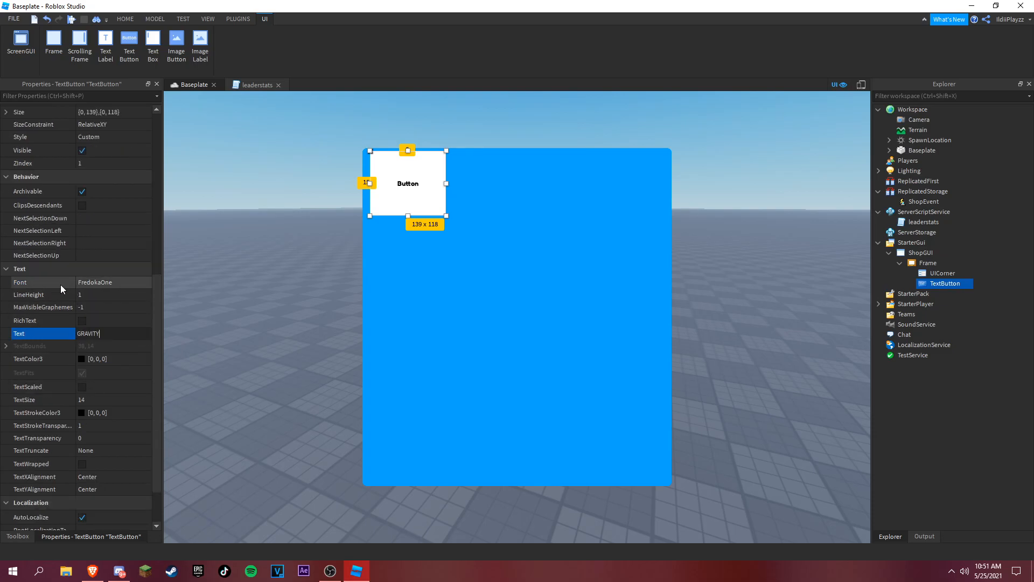
text(COIL)
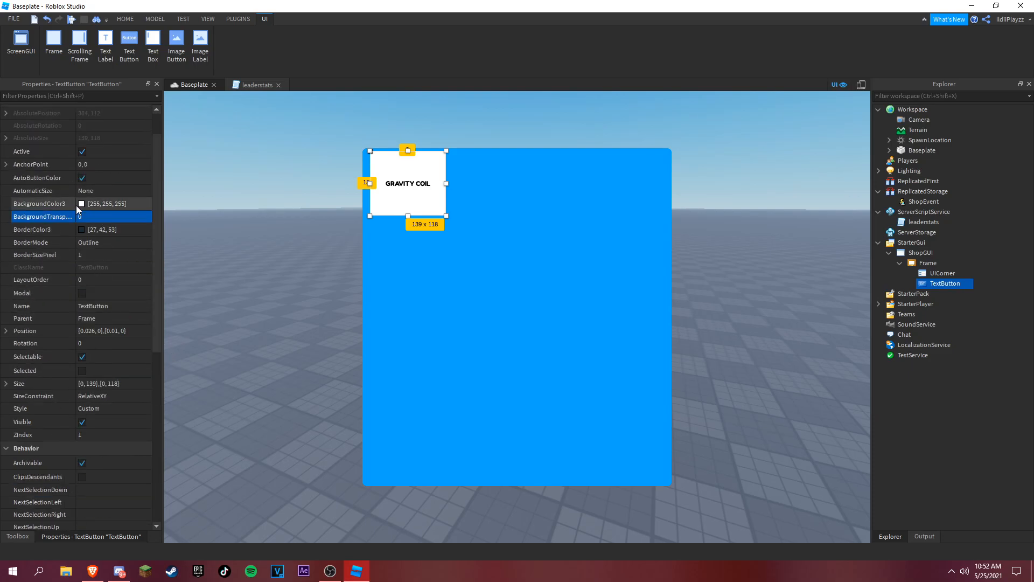
scroll(down, 3)
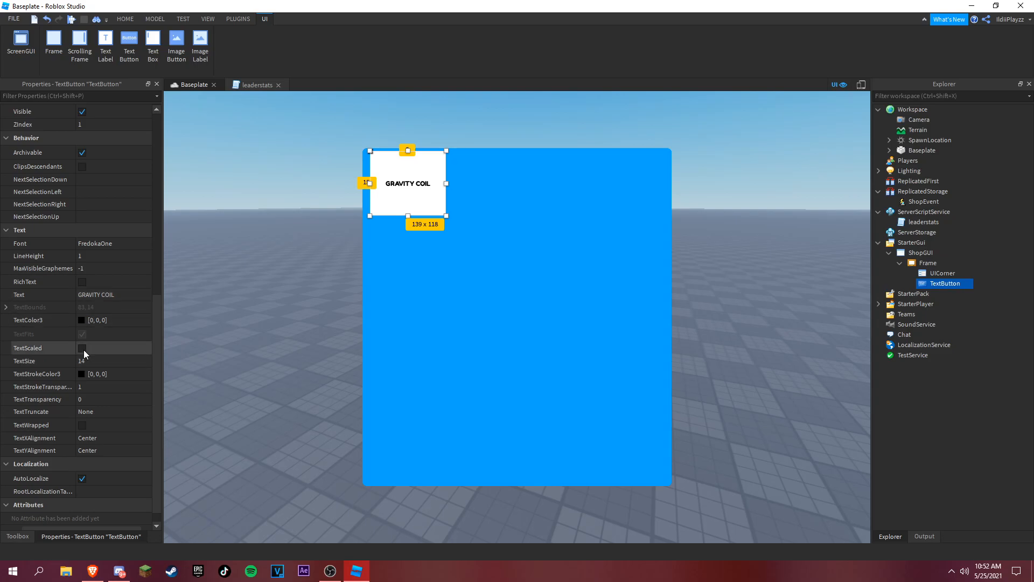
click(83, 348)
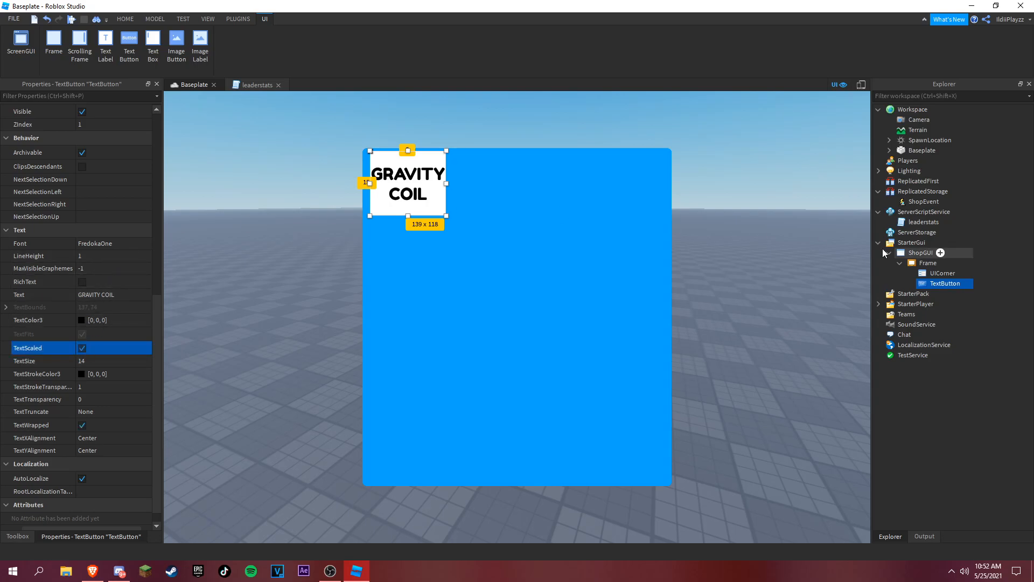
Step: Add a narrower Purchase button with a green background and white text
click(927, 262)
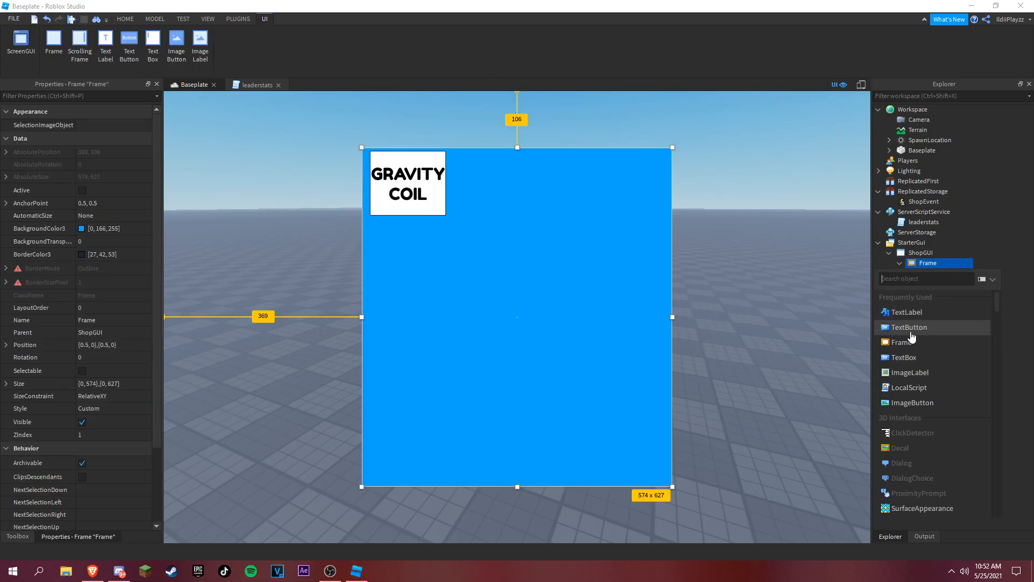
click(908, 326)
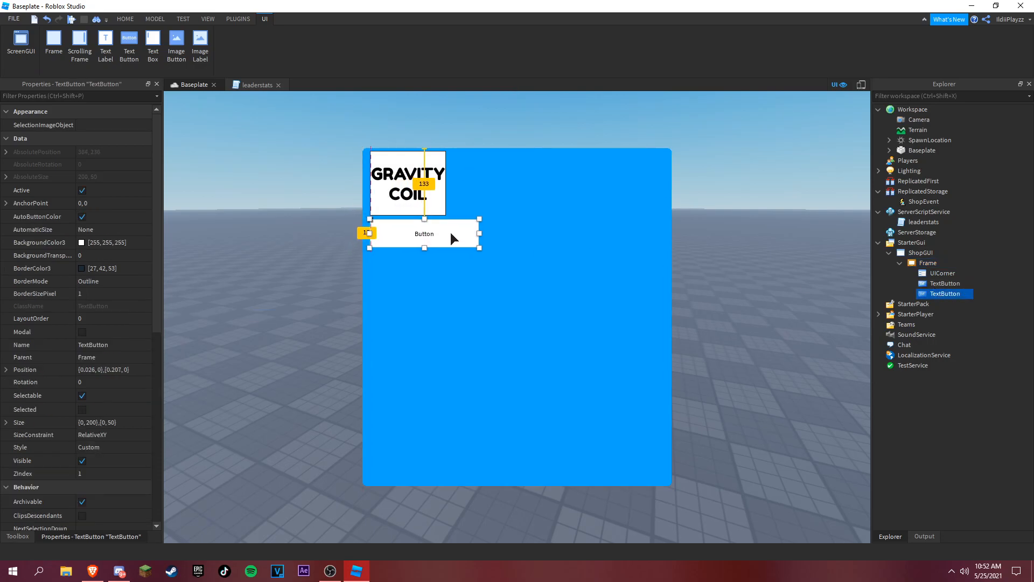
drag(479, 233, 445, 233)
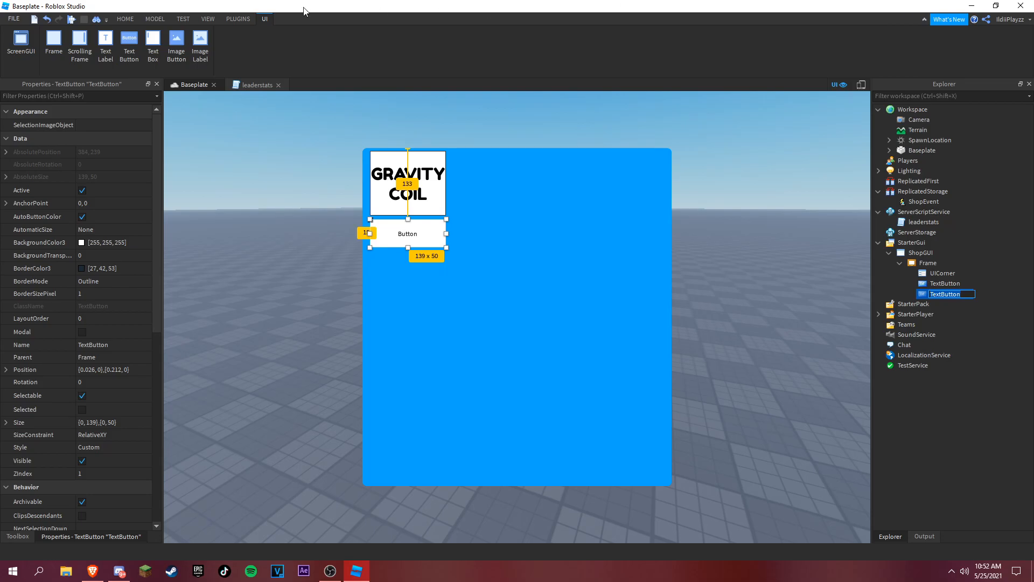
text(Purchase)
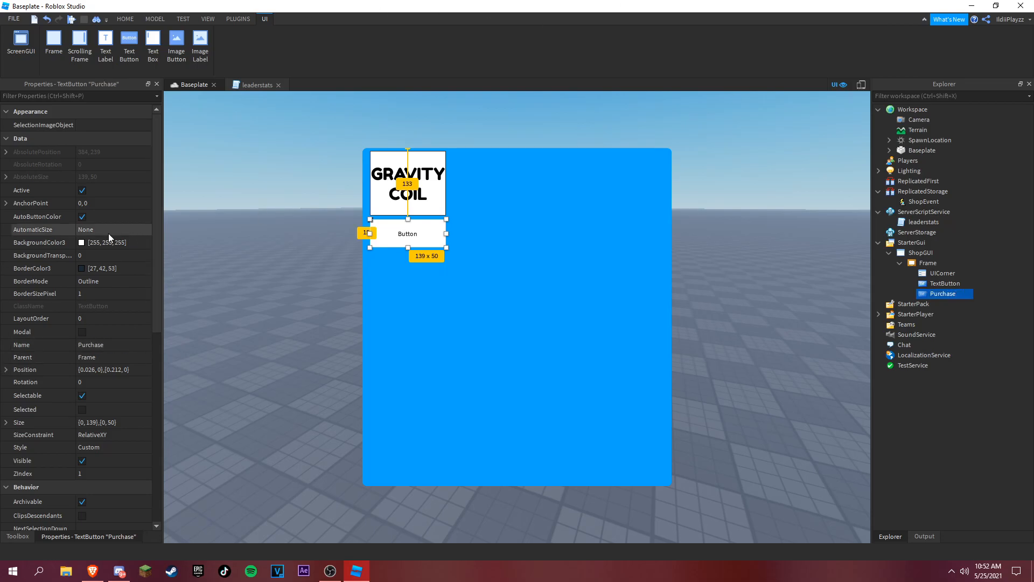
click(82, 242)
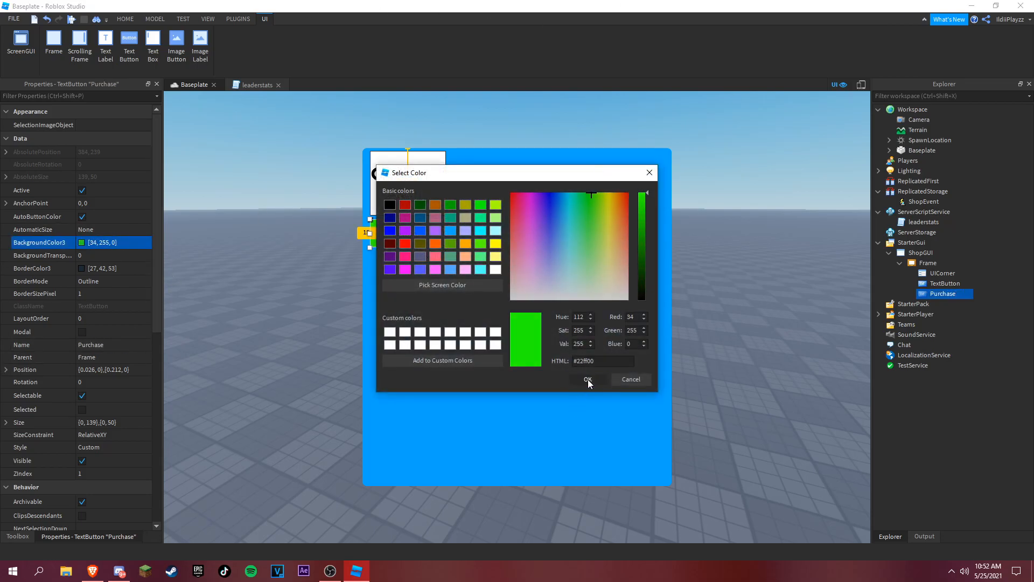
click(587, 380)
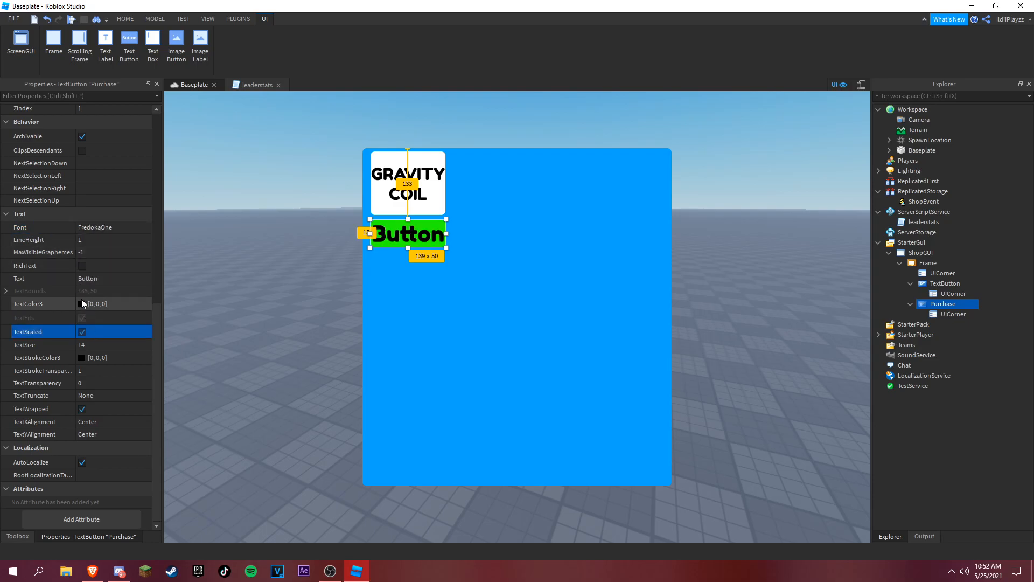
click(105, 303)
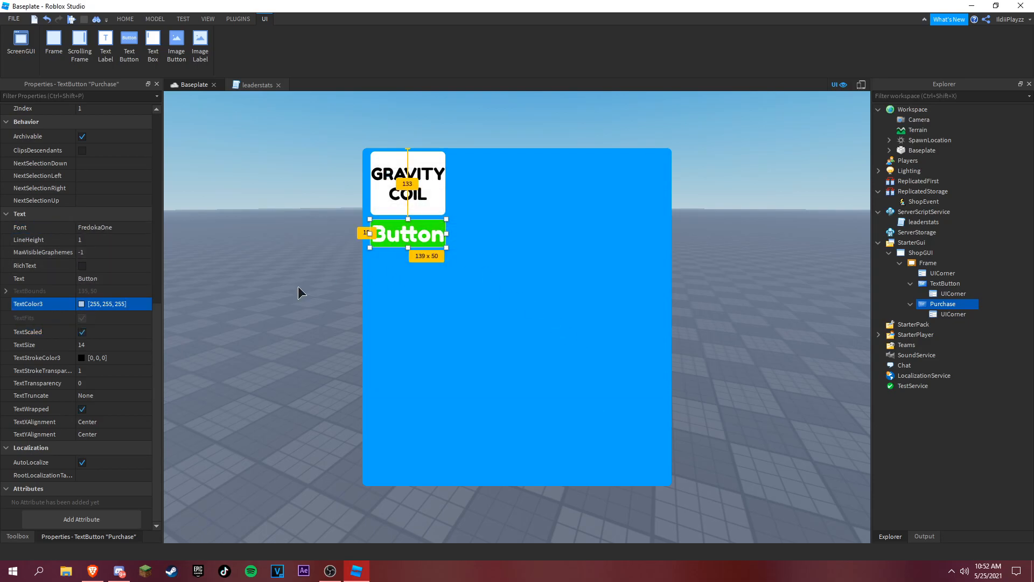
text(PUR)
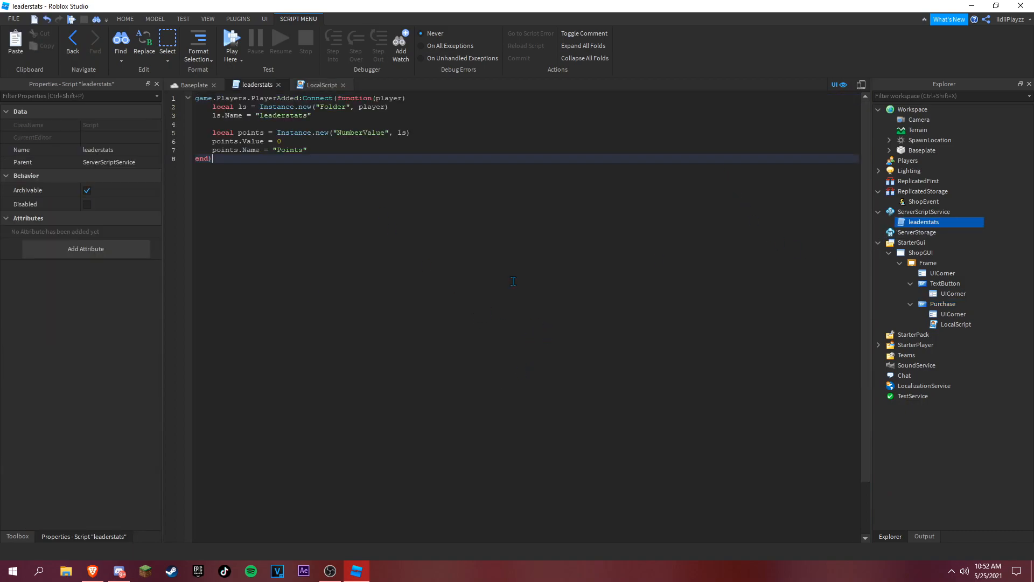
Step: Connect the Purchase button's MouseButton1Click to game.ReplicatedStorage.ShopEvent:FireServer()
click(955, 323)
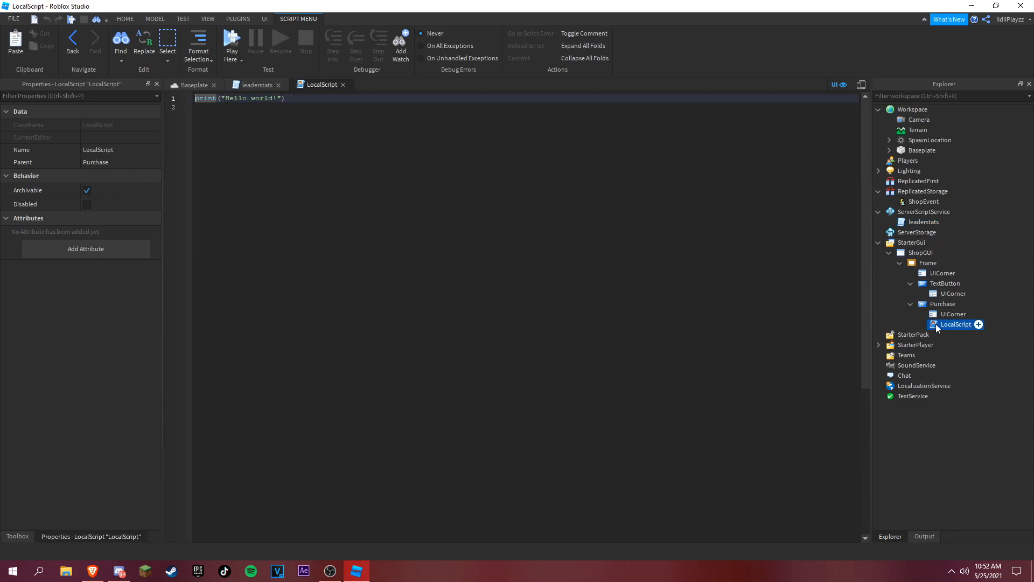
mouse_move(795, 294)
text(script.Parent)
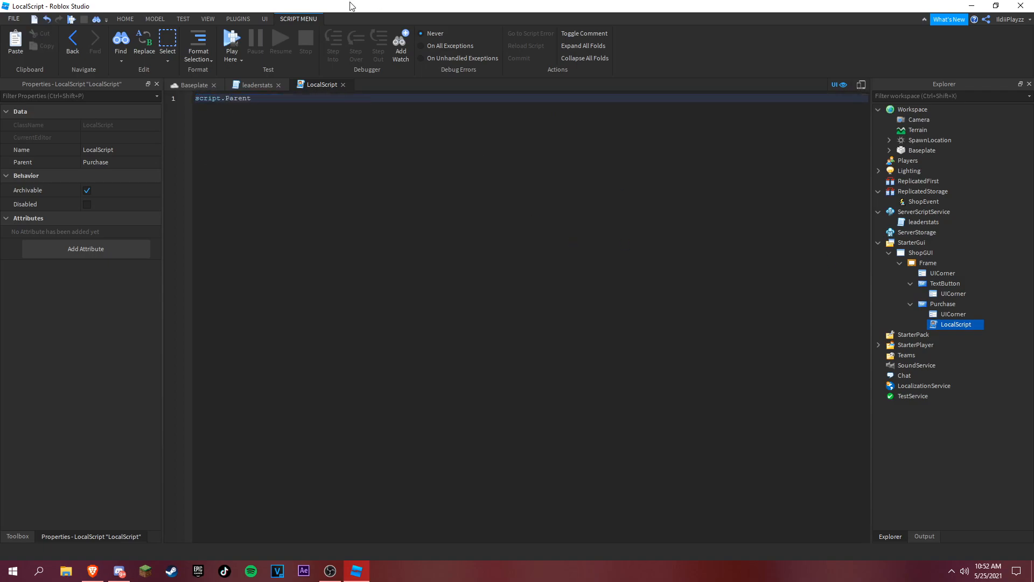
text(.MouseButton1Click:Connect(function()
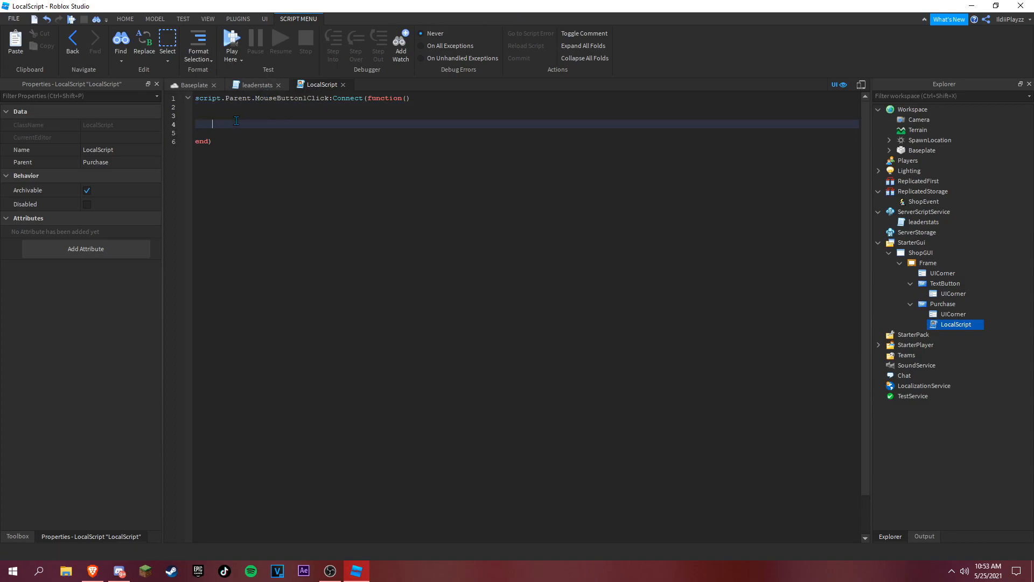
text(game.PlayerEmulatorService)
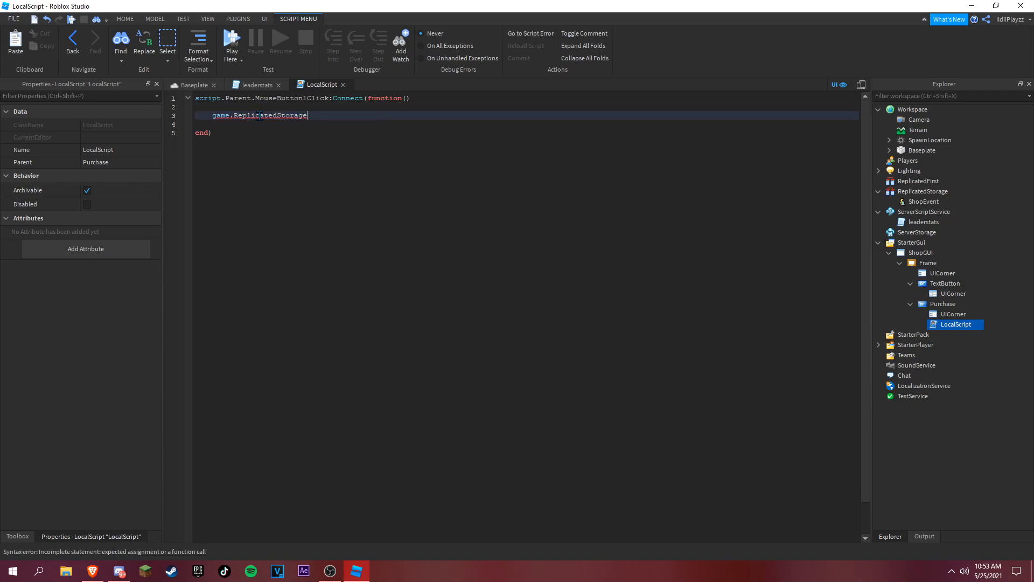
text(.ShopEvent)
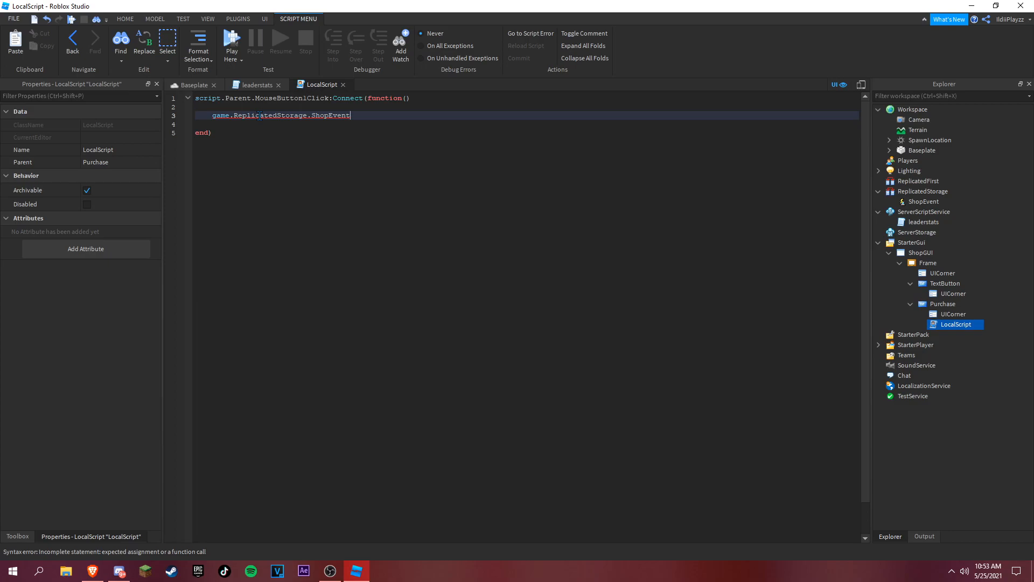
text(:FireServer())
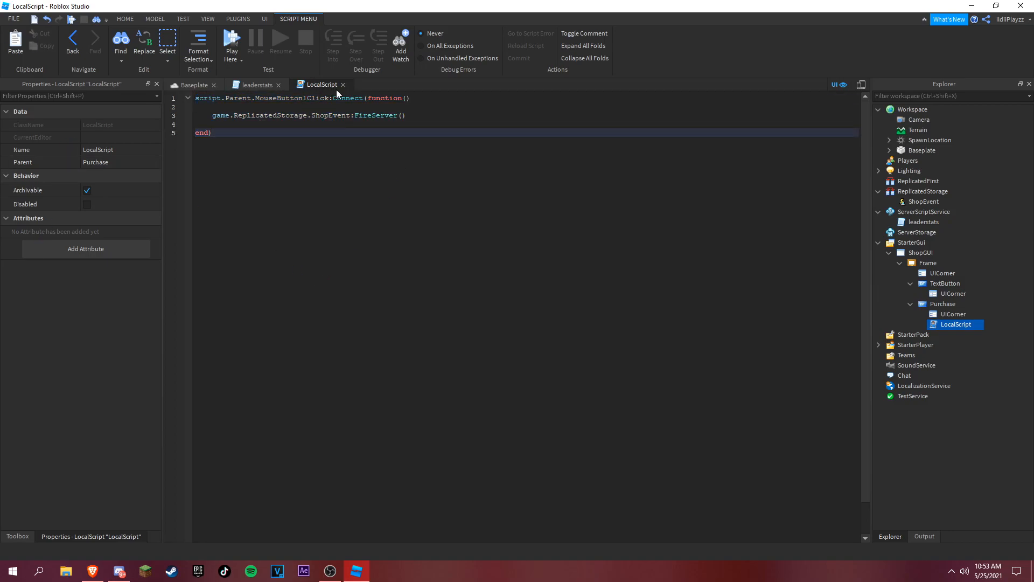
click(256, 84)
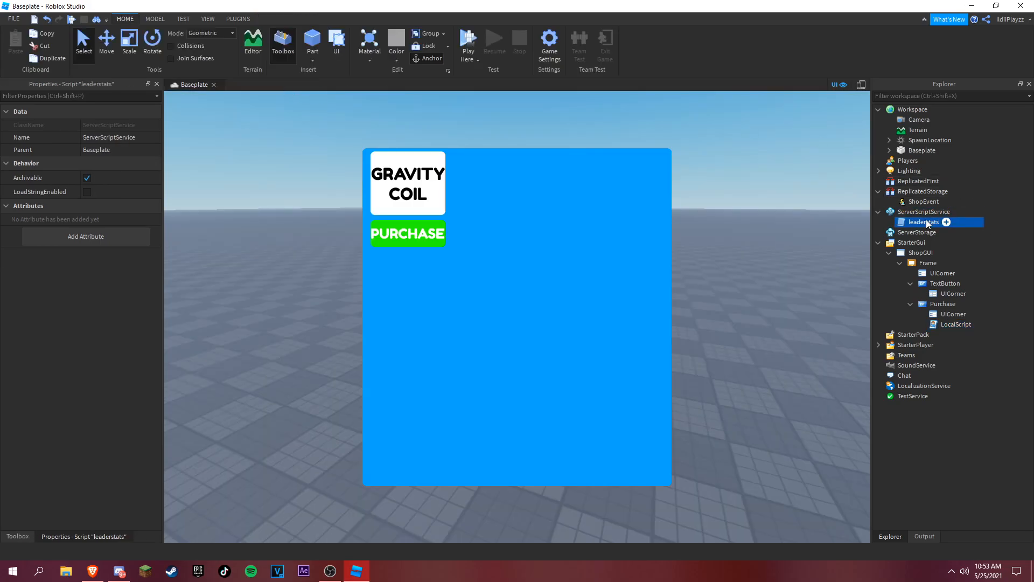
Step: Search the Toolbox for 'gravity' to get a Gravity Coil, then reopen leaderstats
double_click(922, 221)
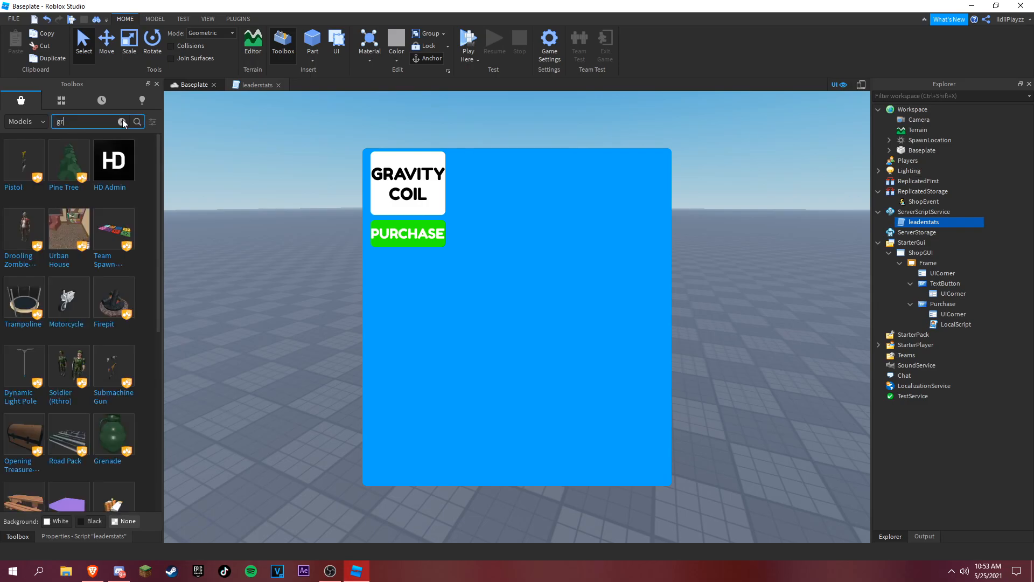
text(gravity Coil)
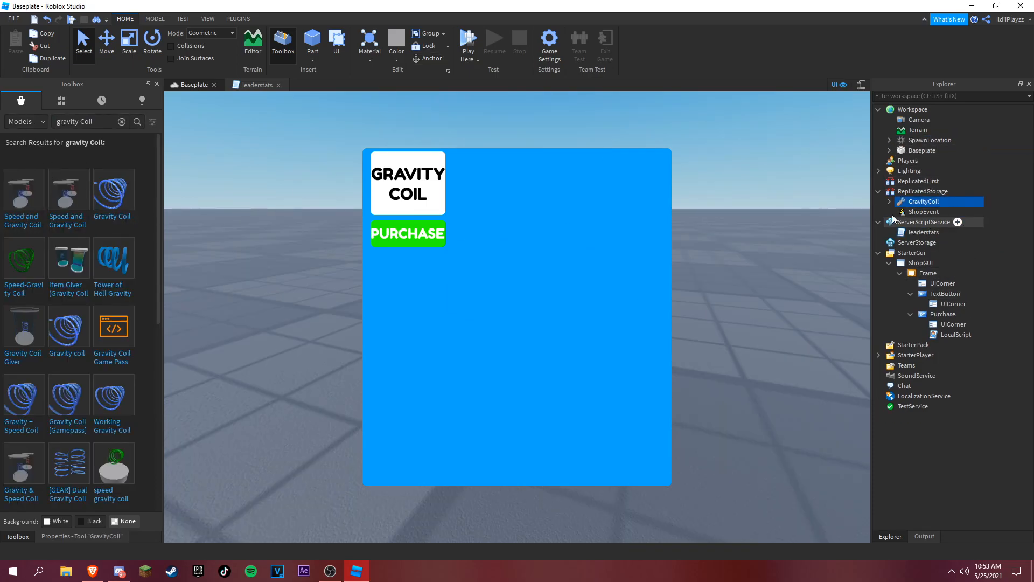
click(256, 84)
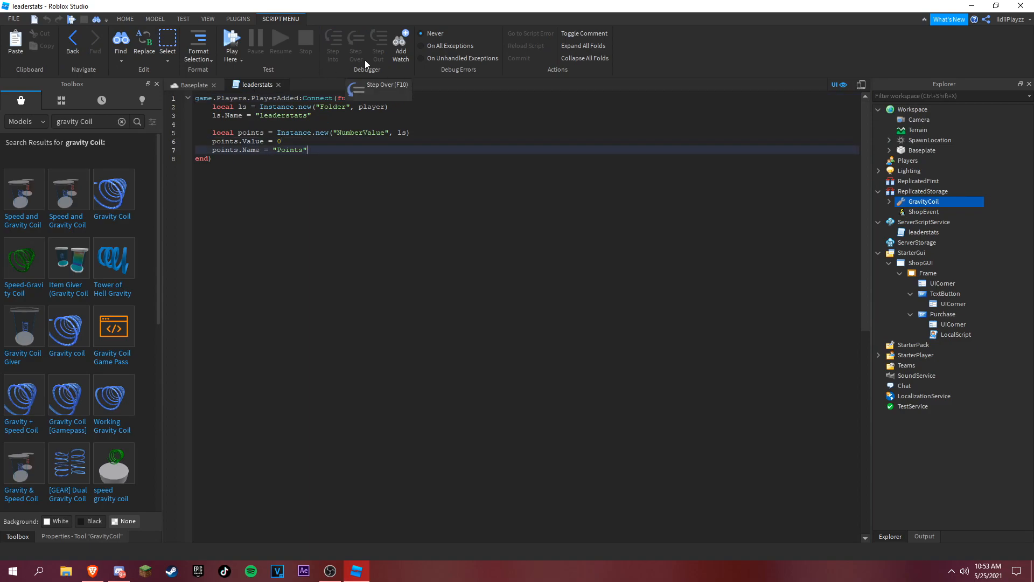
Step: Connect a function to game.ReplicatedStorage.ShopEvent.OnServerEvent in leaderstats
key(enter)
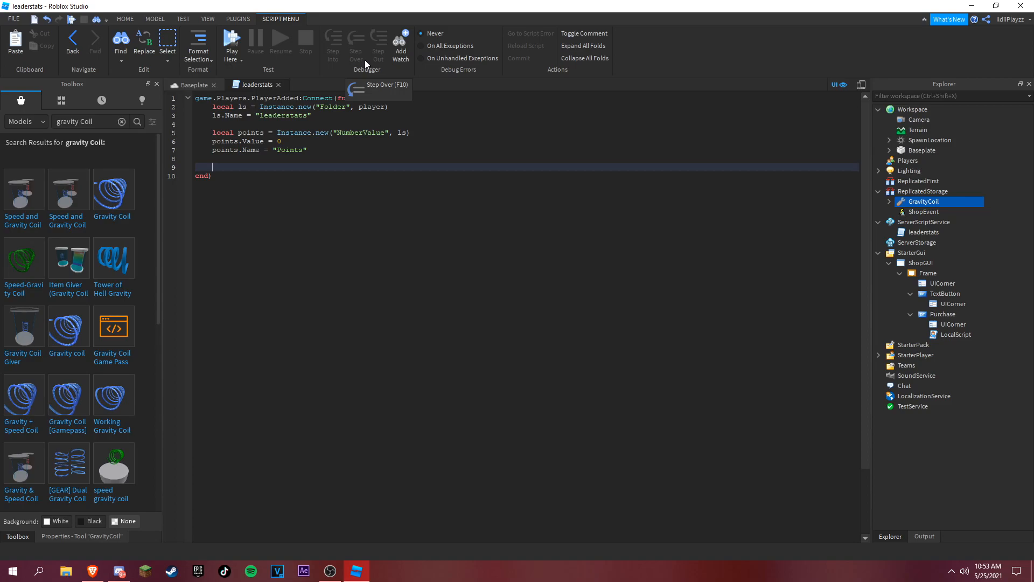
text(game.repl)
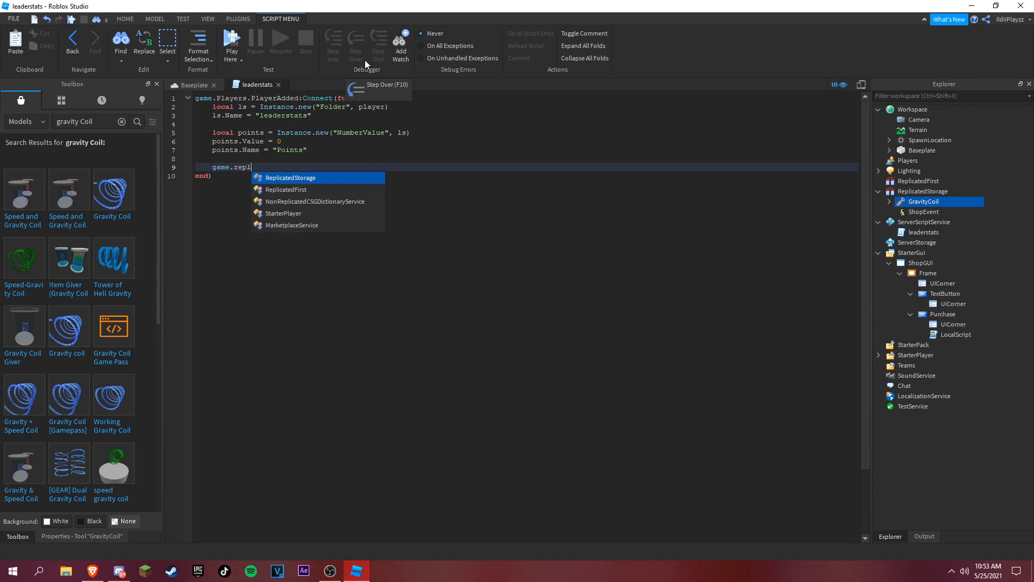
text(ReplicatedStorage.s)
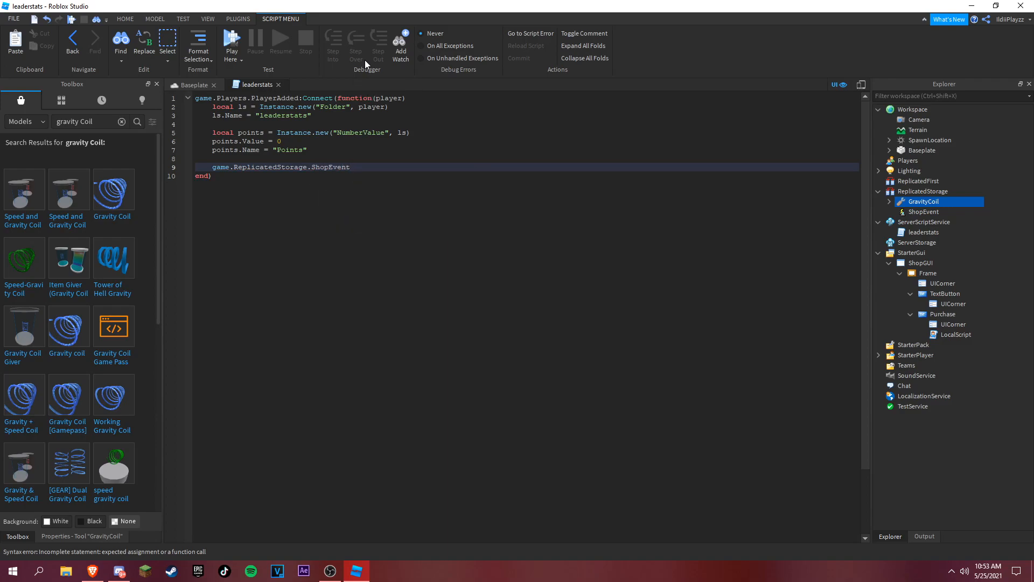
text(.OnServerEvent)
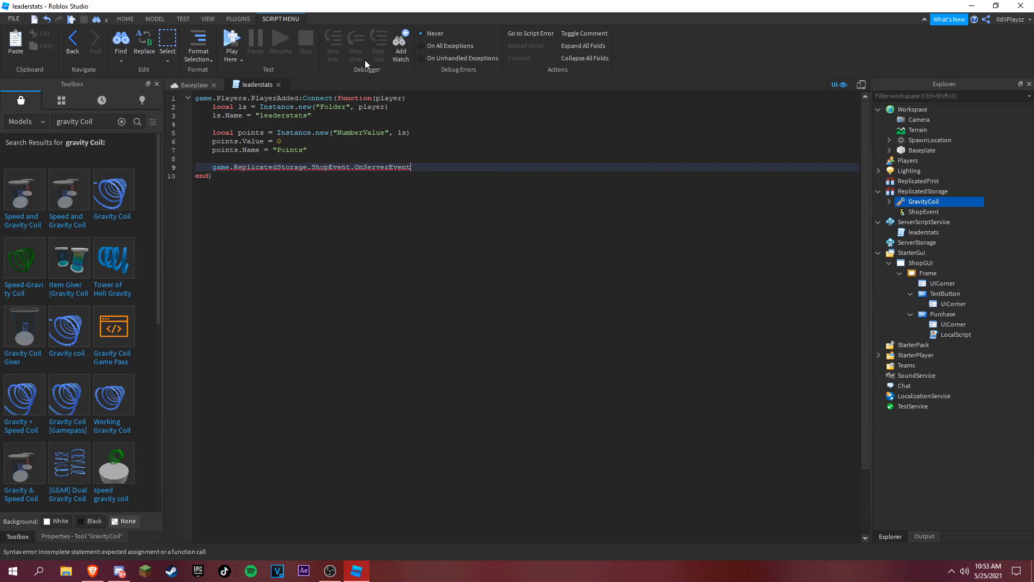
text(:Connect(function))
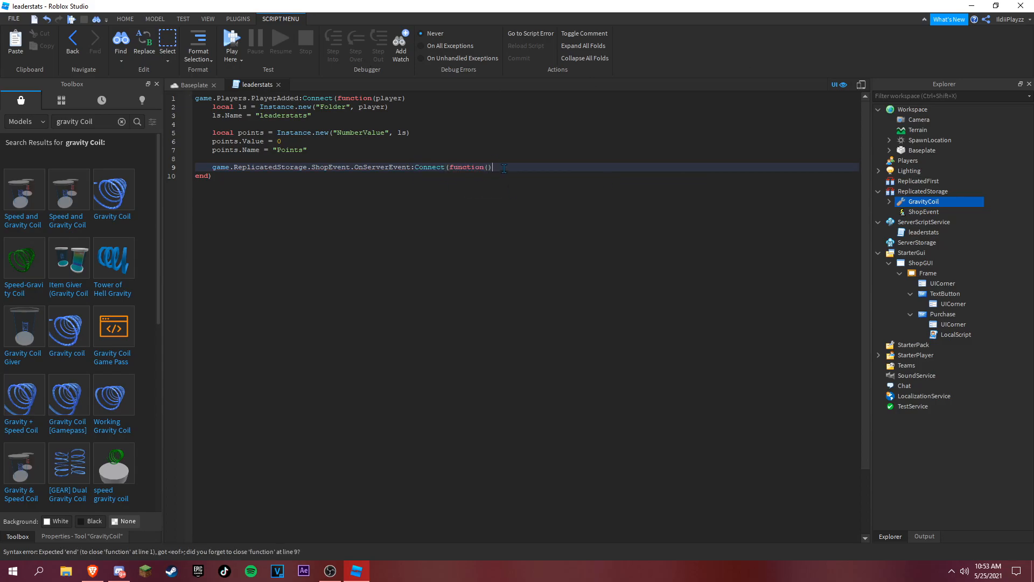
key(Enter)
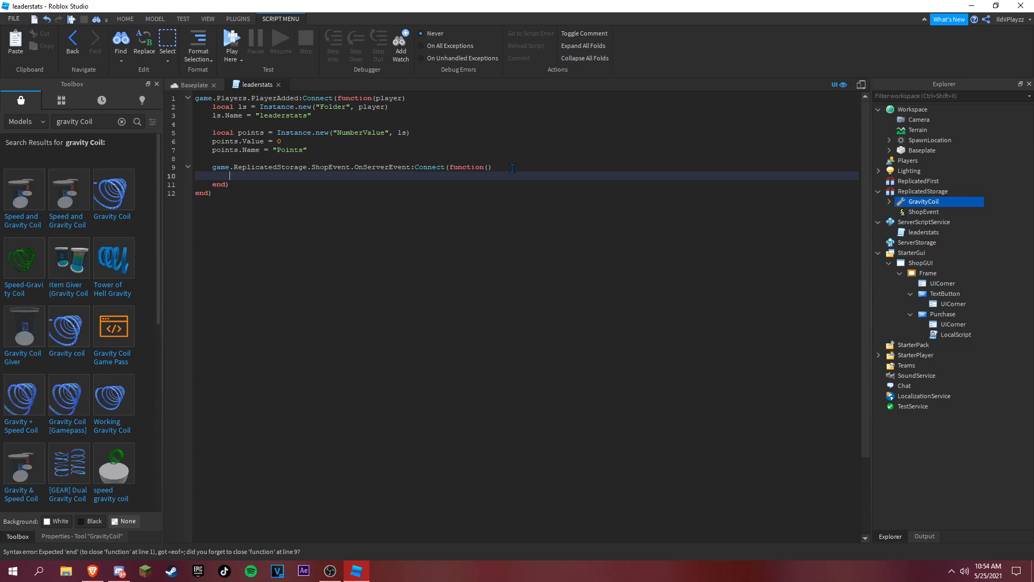
Step: Add an if player.leaderstats.Points.Value > 50 check inside the handler
text(if player.leader)
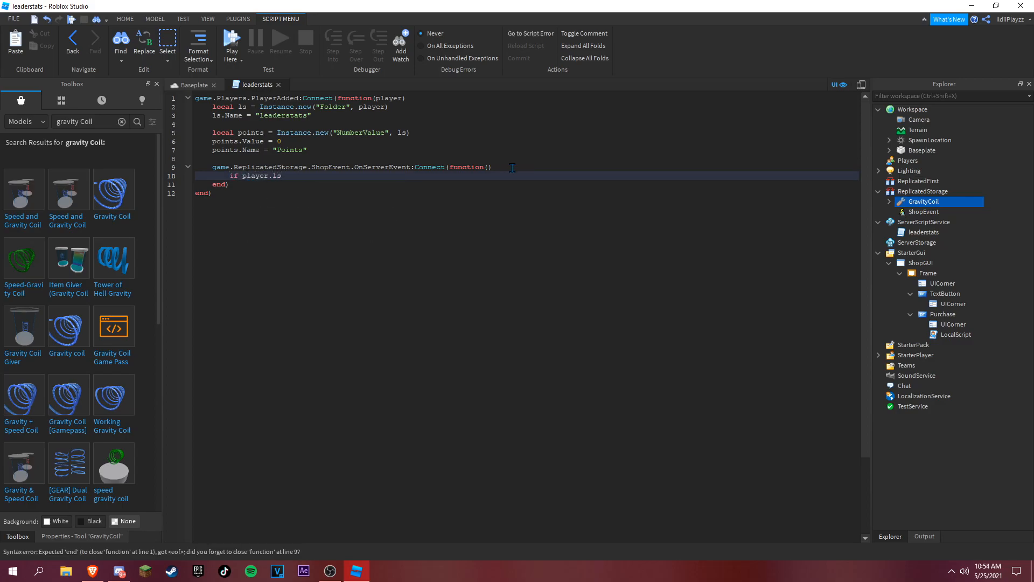
text(eaderstats)
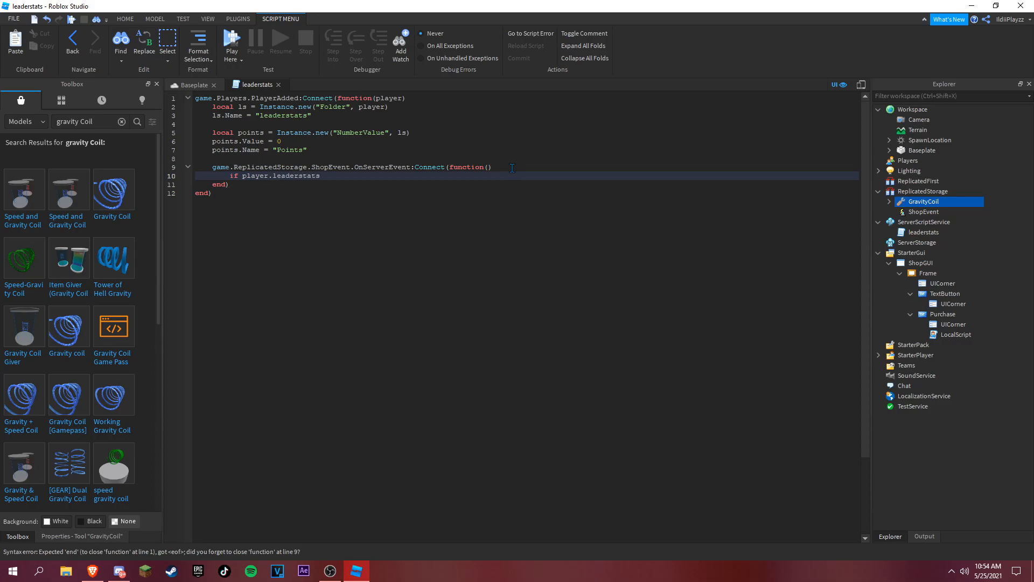
text(.Points.Value)
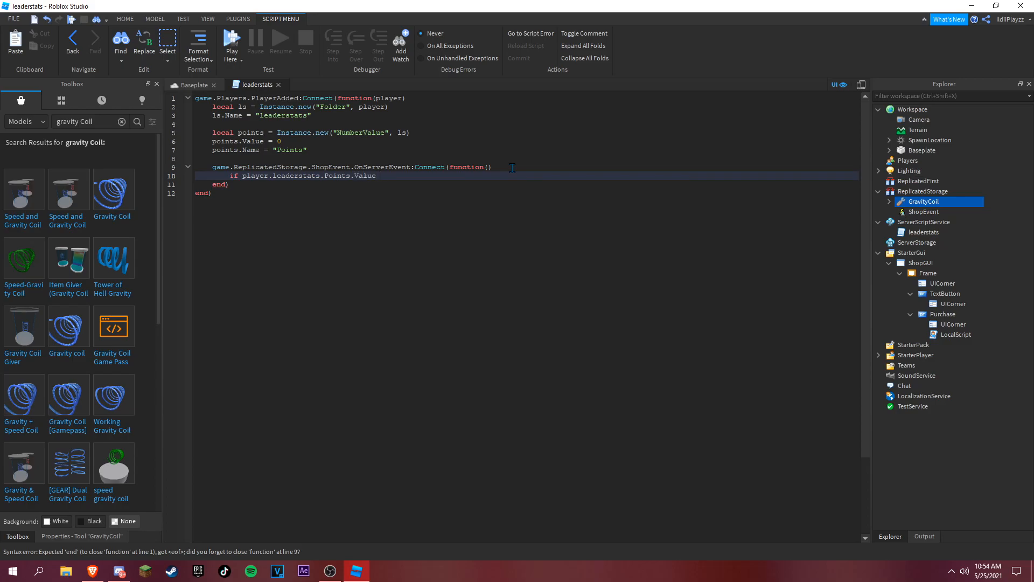
text(> 50 then)
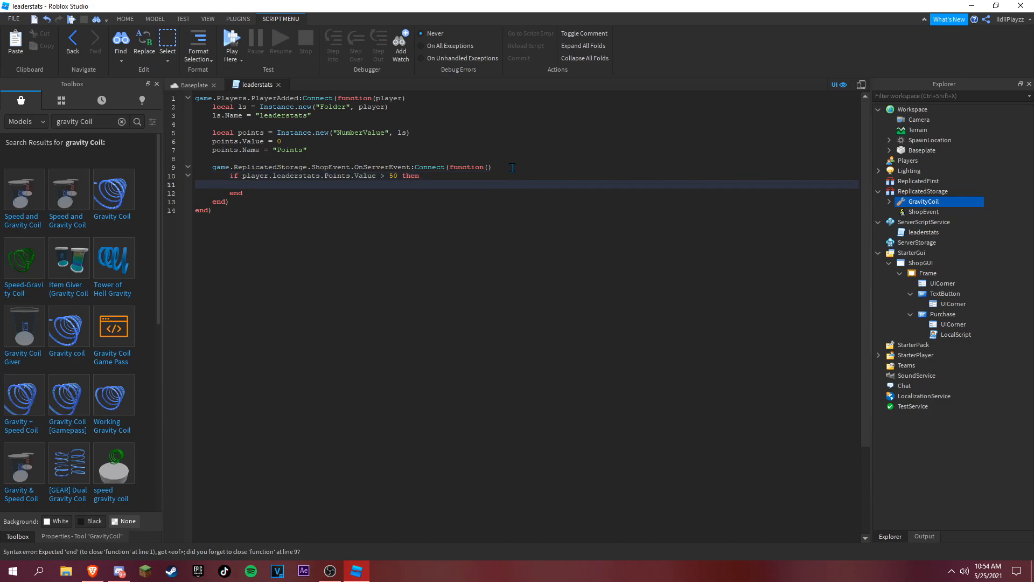
text(player.leaderstats.Points.Value)
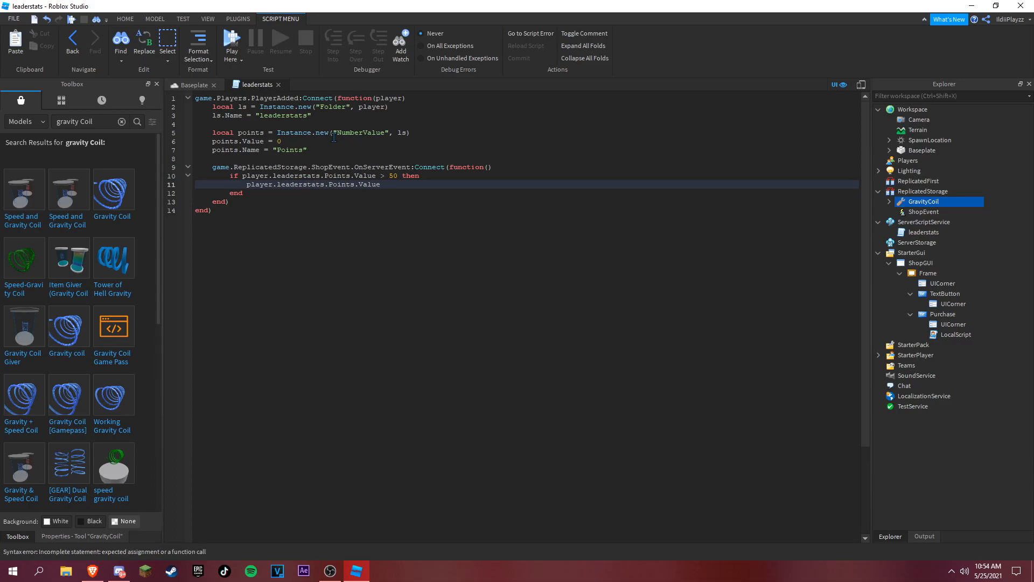
Step: Set the player's Points value to itself minus 50
text(=)
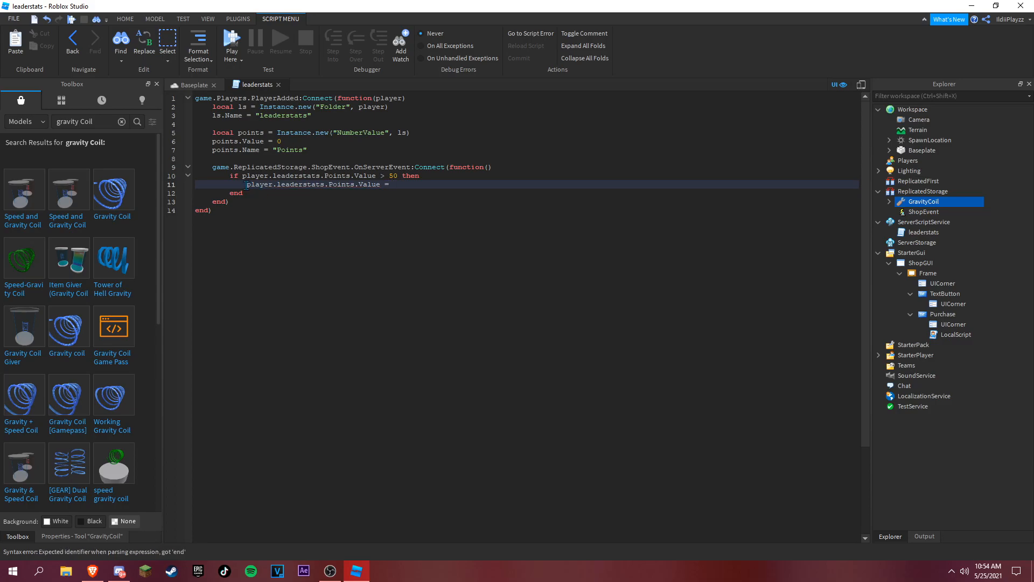
text(player.leaderstats.Points.Value)
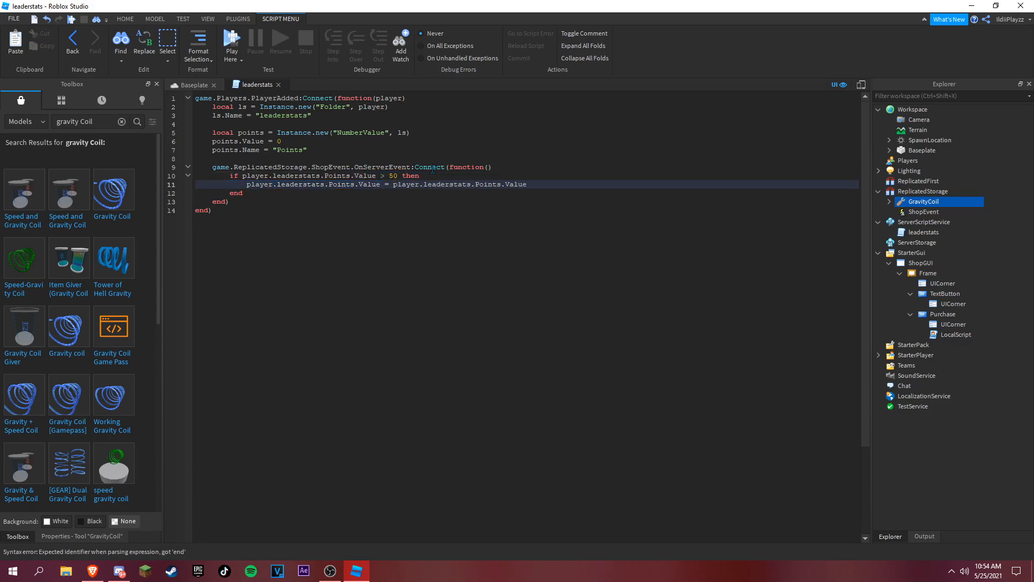
text(- 50)
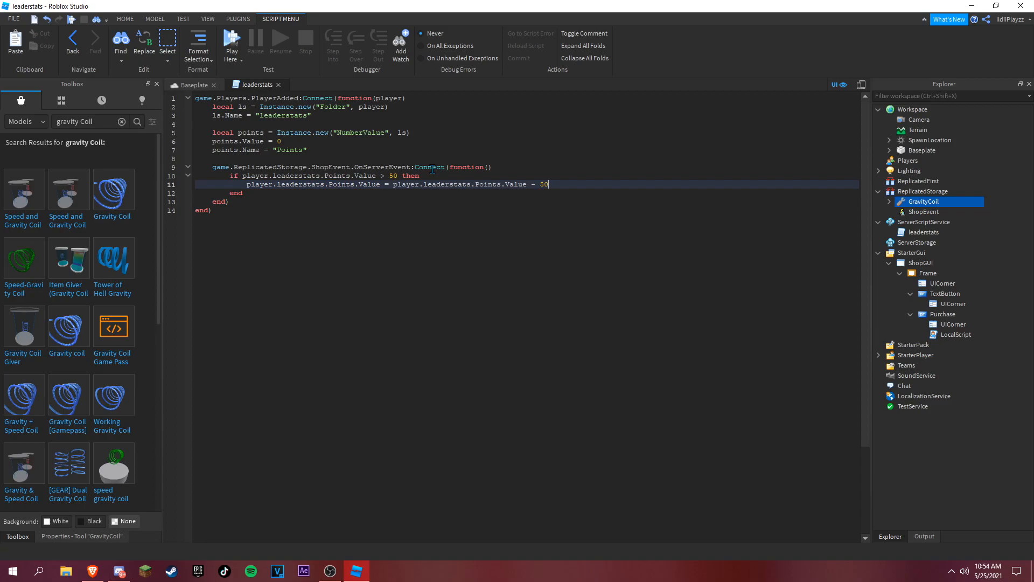
Step: Clone GravityCoil into player.Backpack and add a new TextButton to ShopGUI
text(game.ReplicatedStorage)
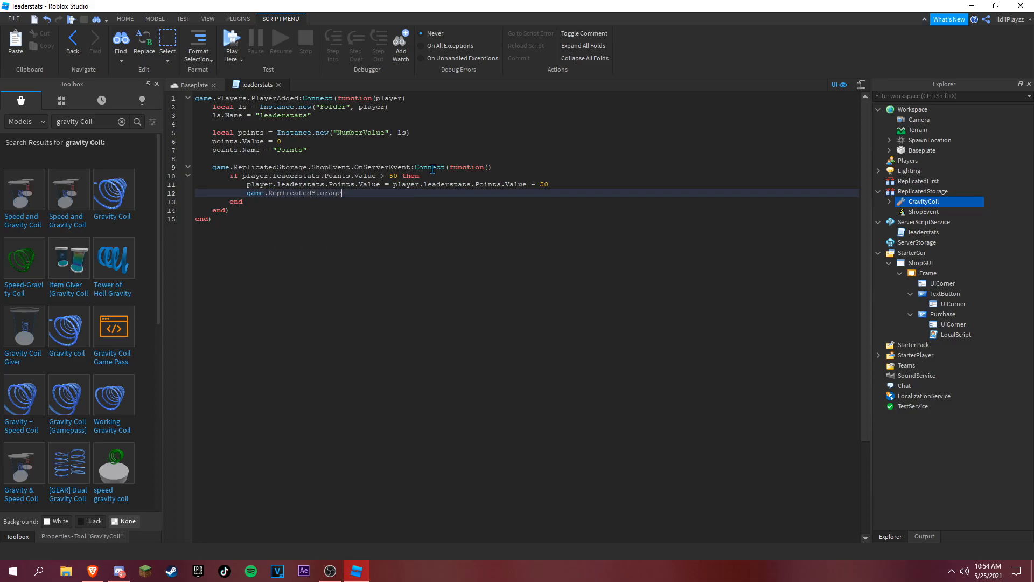
text(.GravityCoil)
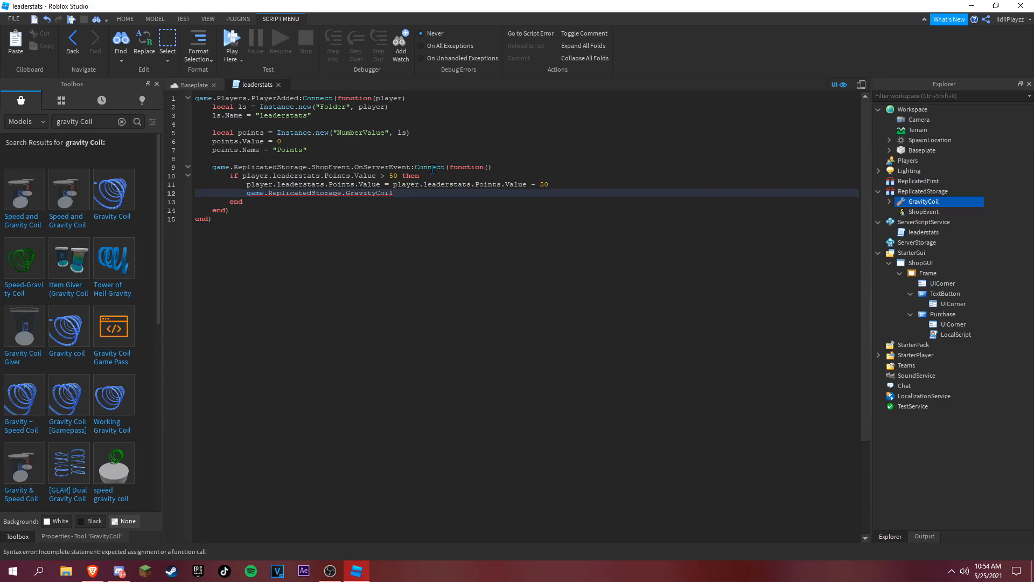
text(:Clone())
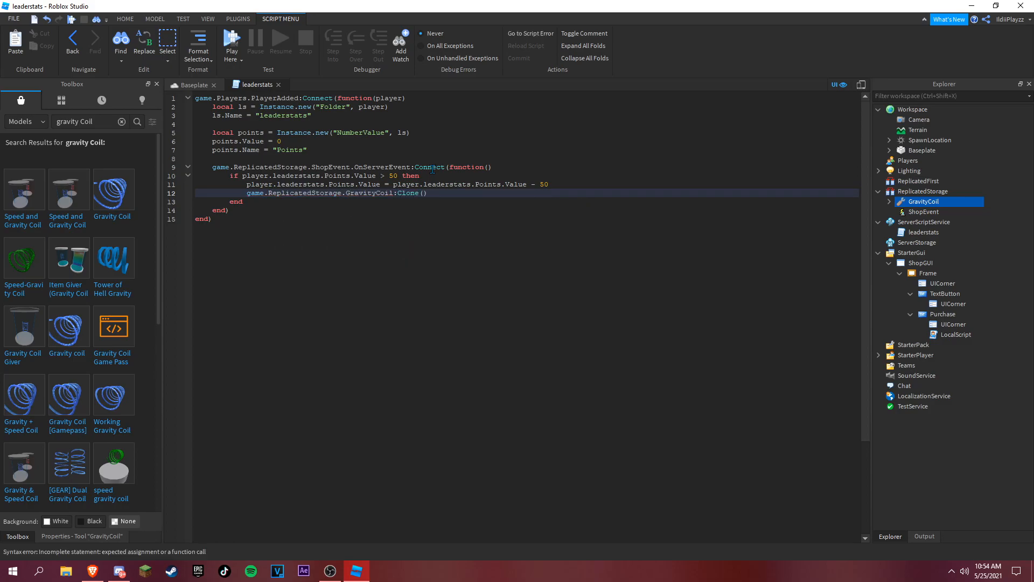
text(.Pa)
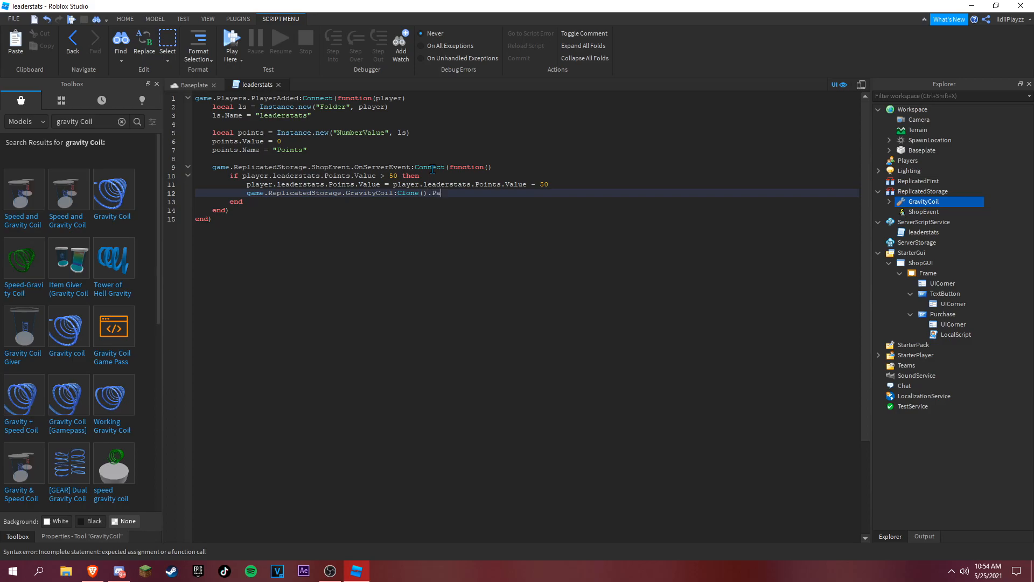
text(rent)
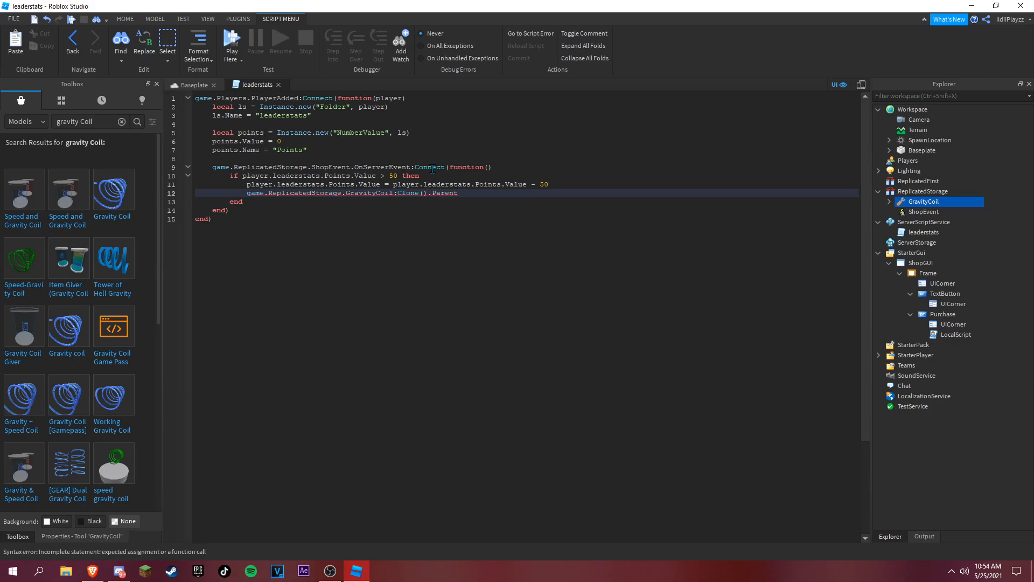
click(461, 192)
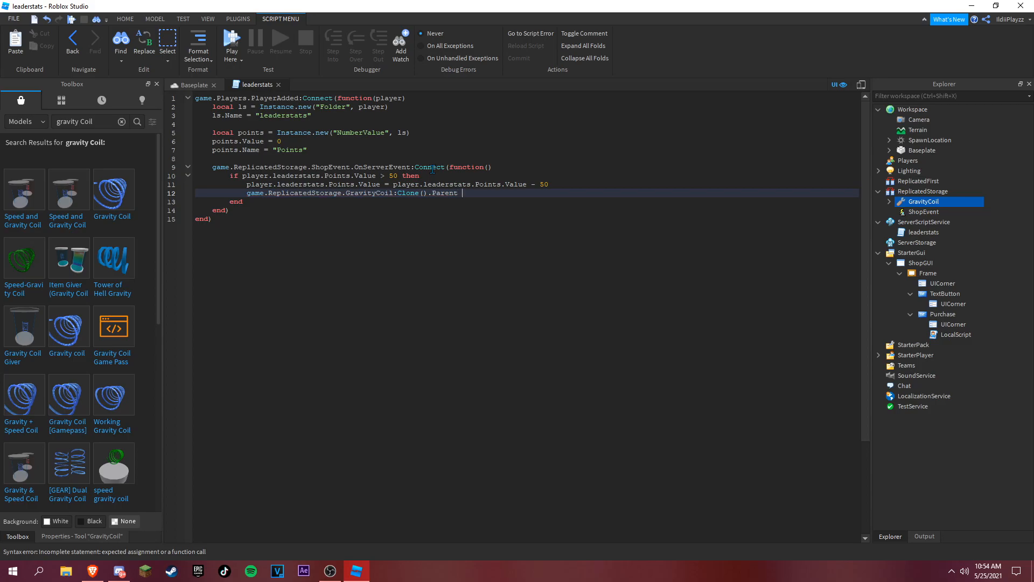
text(= player.Back)
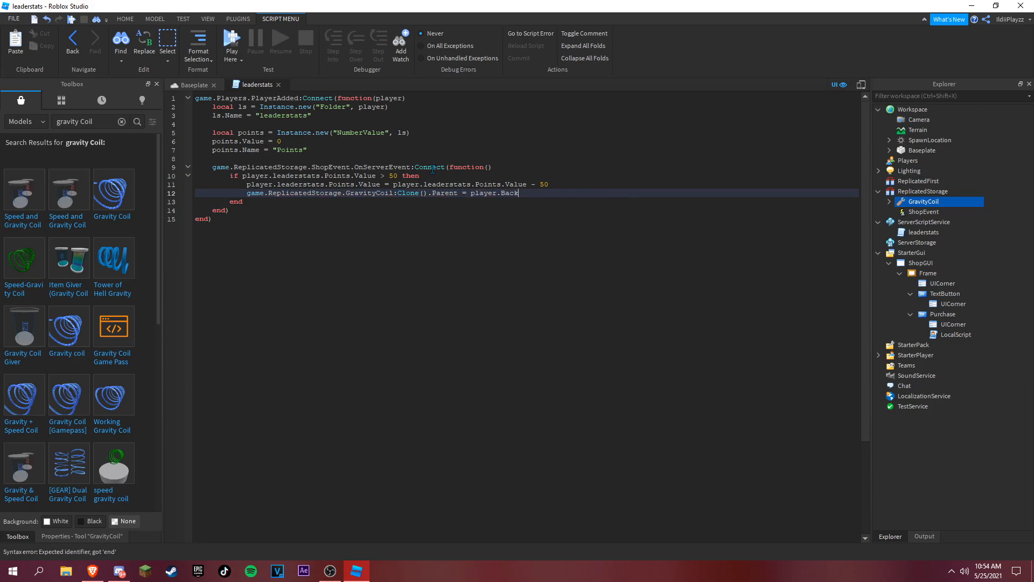
text(pack)
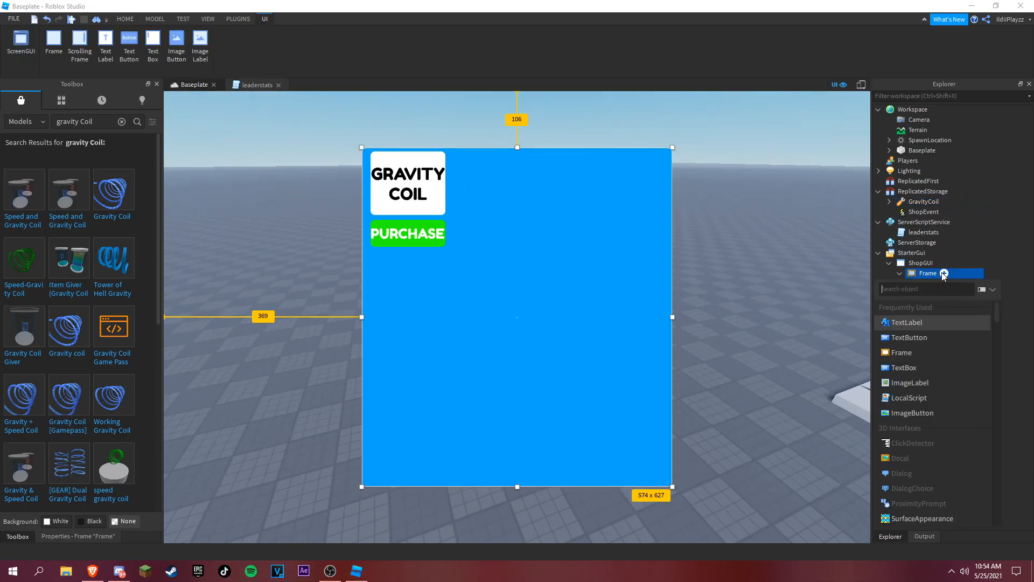
click(910, 337)
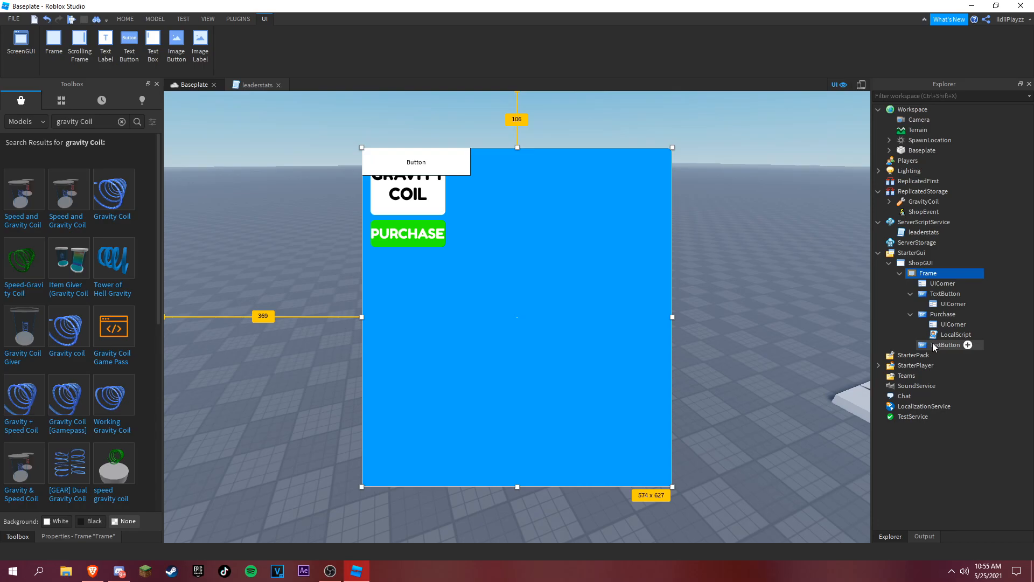
Step: Select the new SHOP button and set its font to FredokaOne
click(944, 344)
text(SHOP)
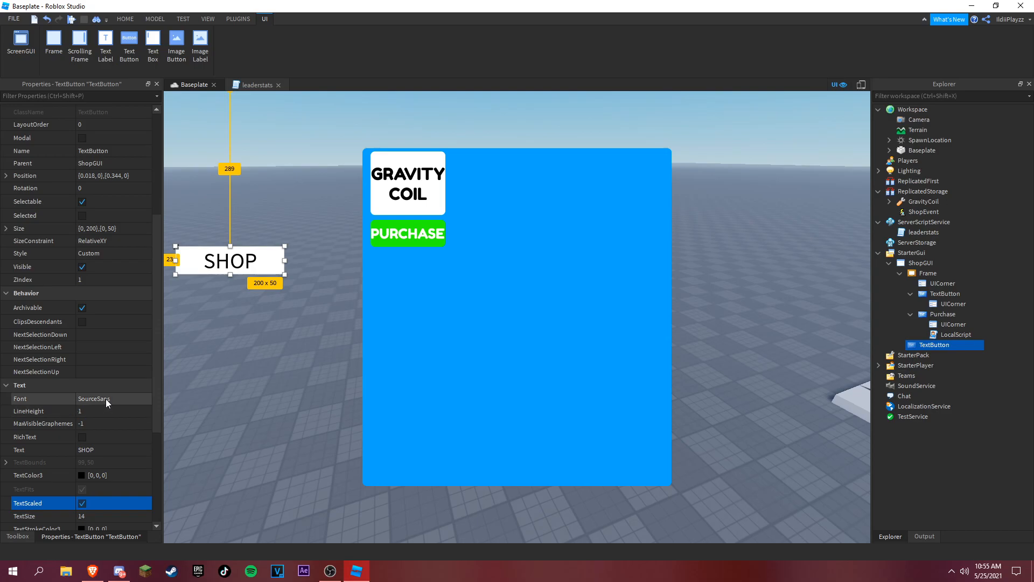
click(112, 397)
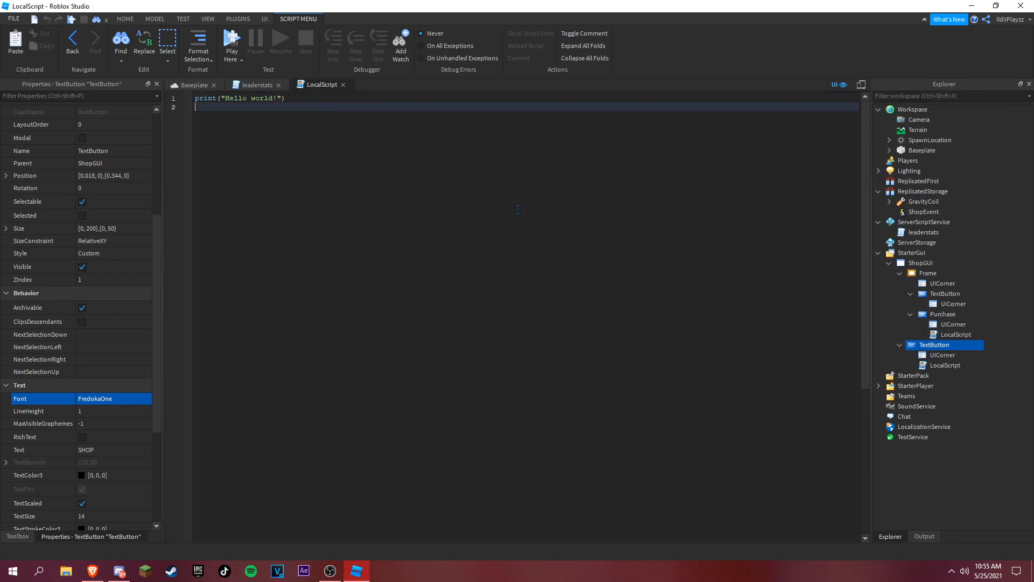
Step: Write the SHOP button's MouseButton1Click handler targeting the Frame's visibility, then add a TextButton to the Frame
text(script.Parent)
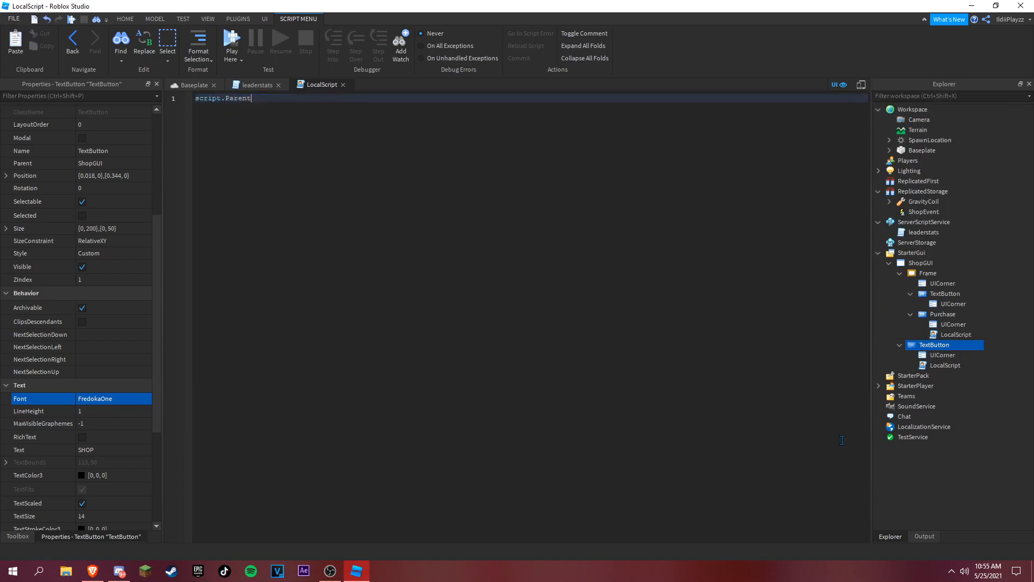
text(.Parent.f)
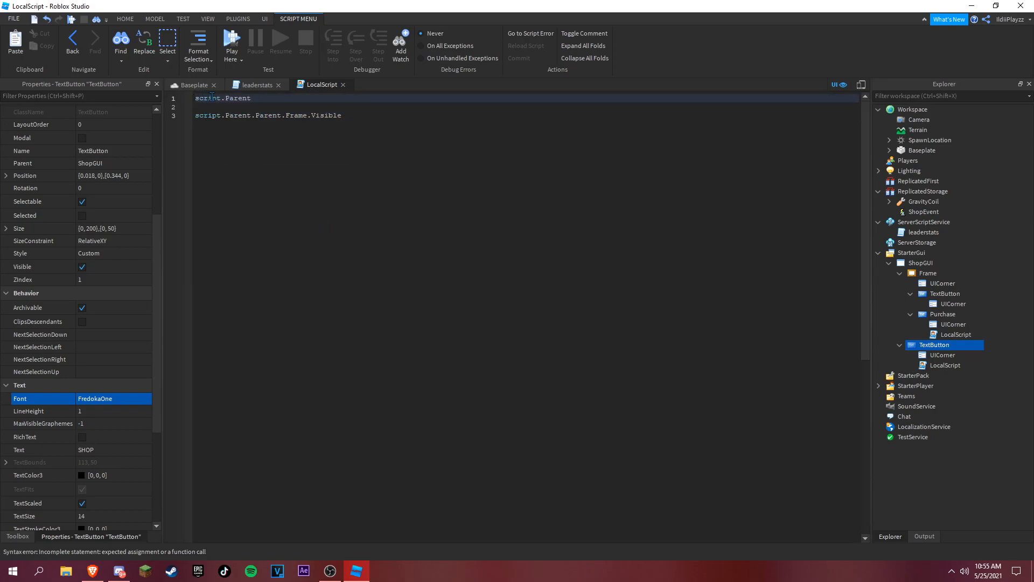
text(.MouseButton1Click:Connect(function()
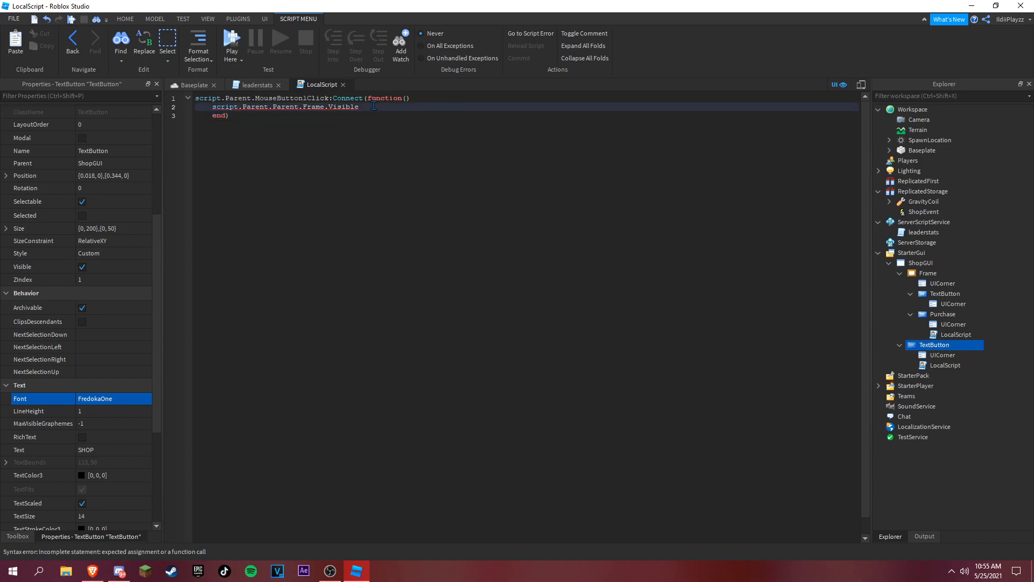
text(=)
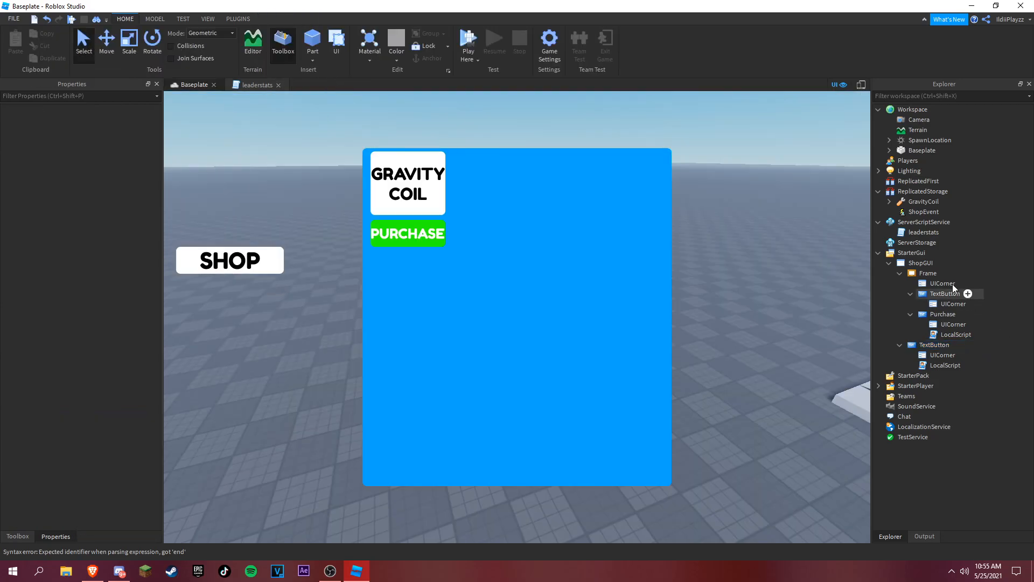
click(927, 272)
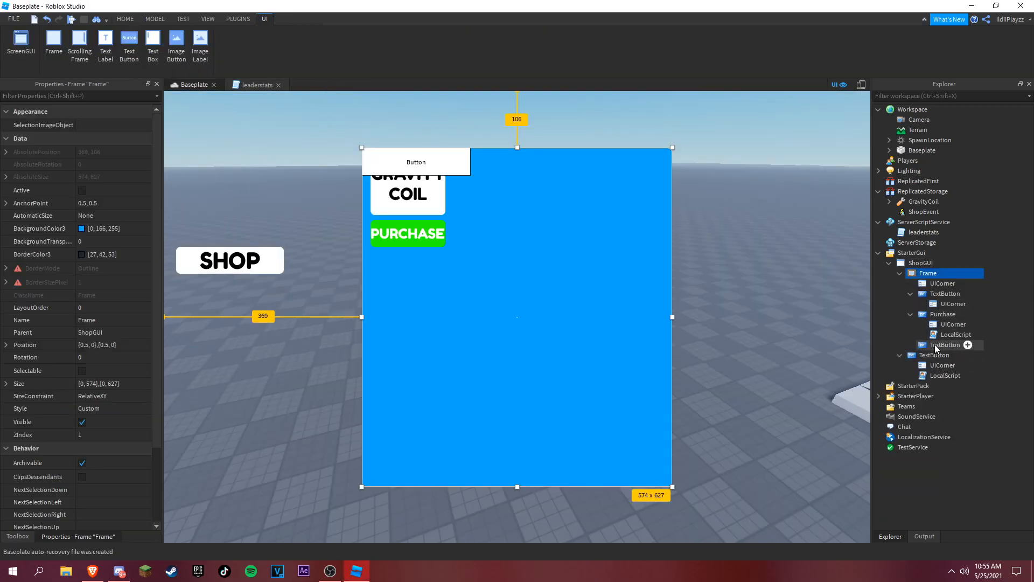
Step: Select the new X button and add a handler that sets Frame.Visible
click(945, 344)
text(X)
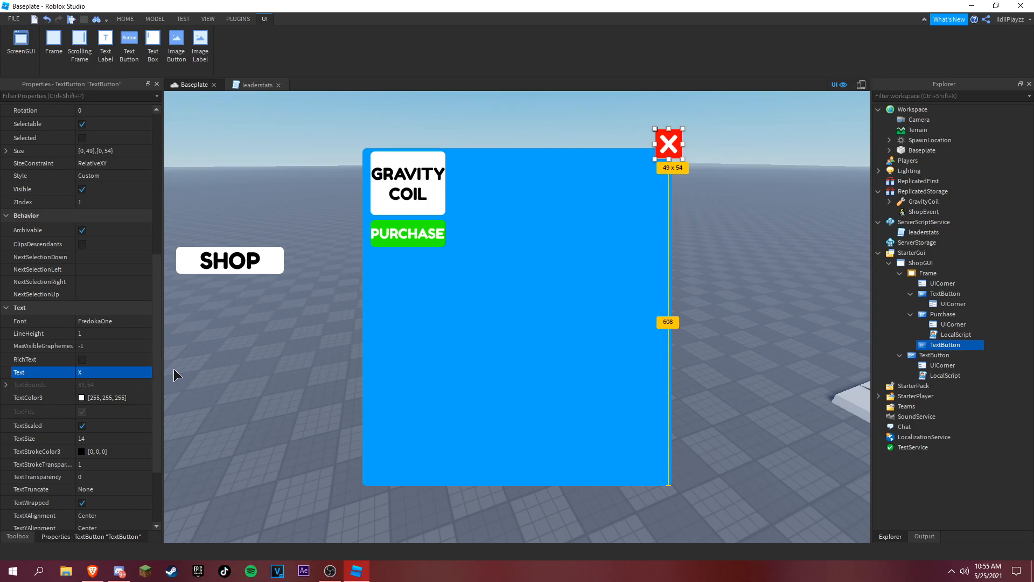
text(ui)
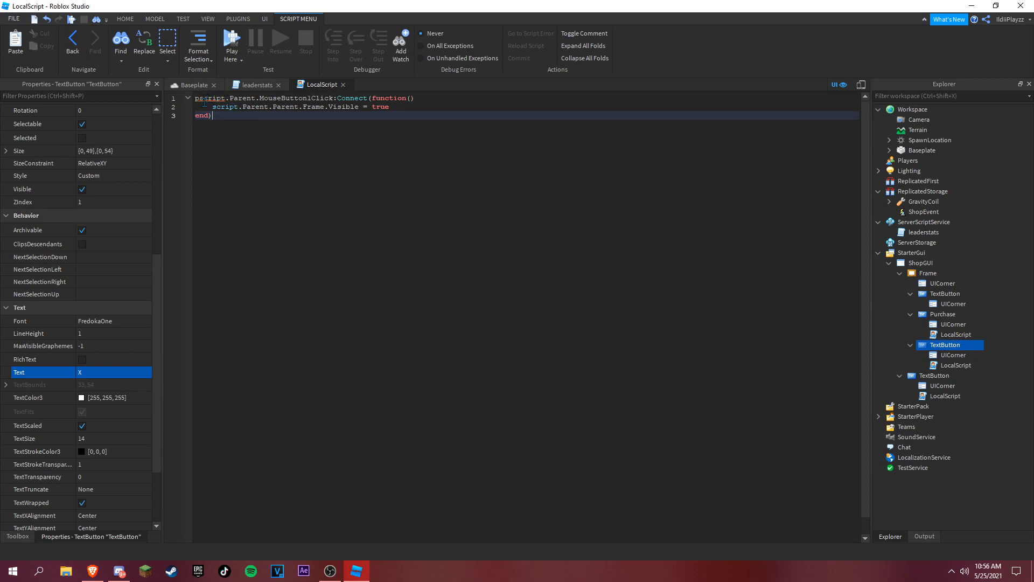
Step: Change the X script line to script.Parent.Parent.Parent.Frame.Visible = false and start a playtest
key(ctrl+a)
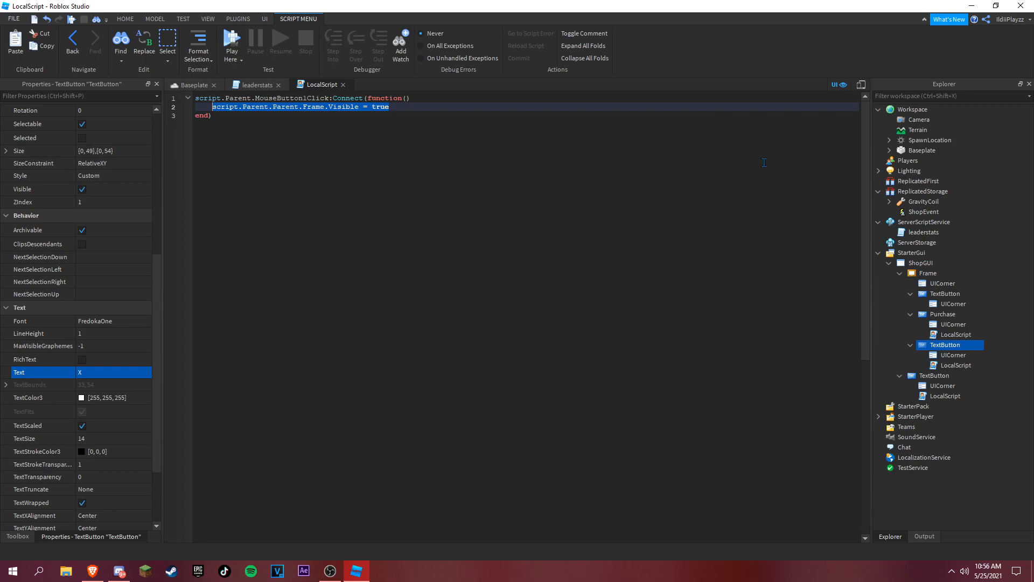
text(script.Parent.fra)
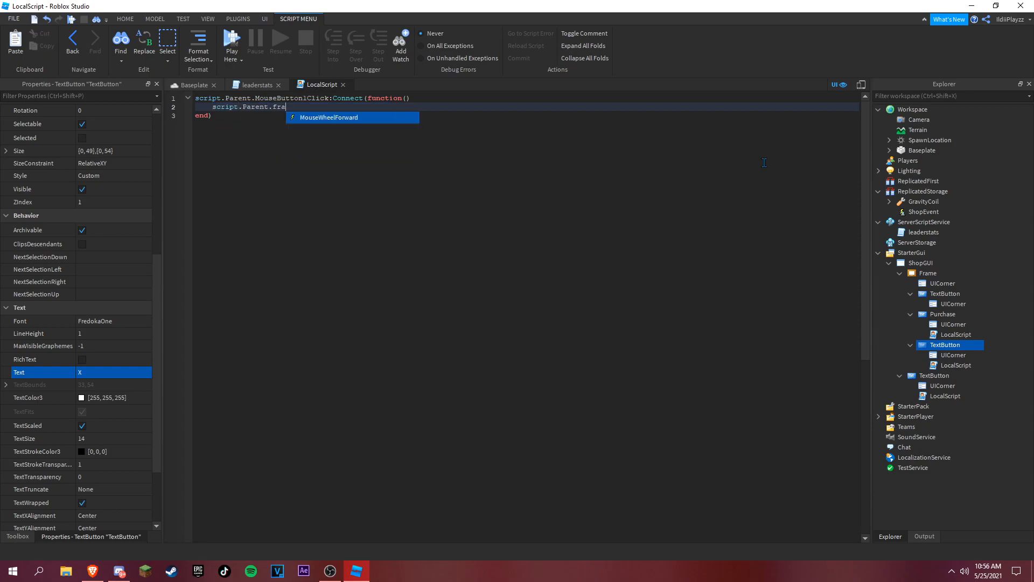
text(.Parent.MouseWheelForwar)
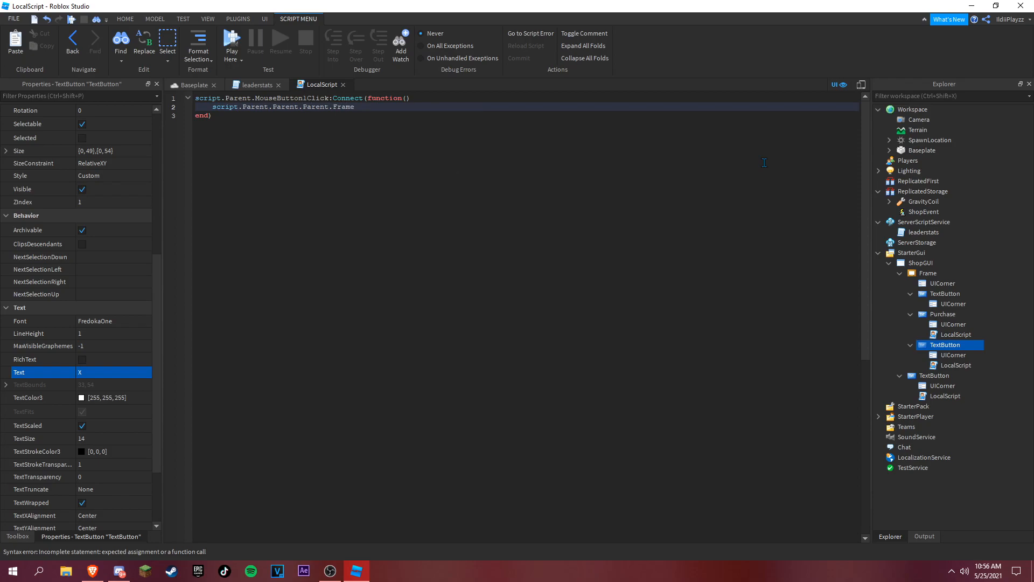
text(.Visible)
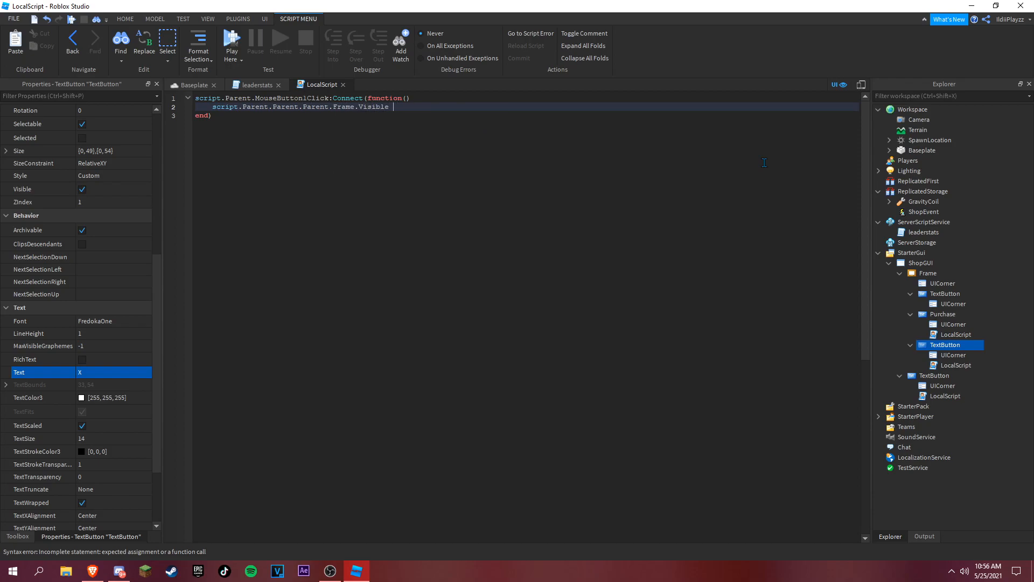
text(= false)
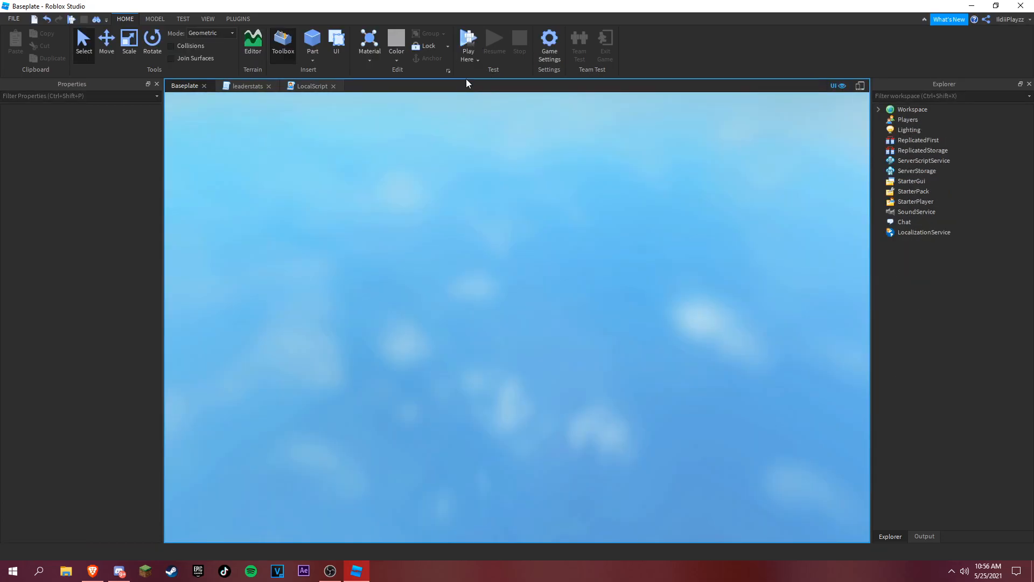
click(467, 44)
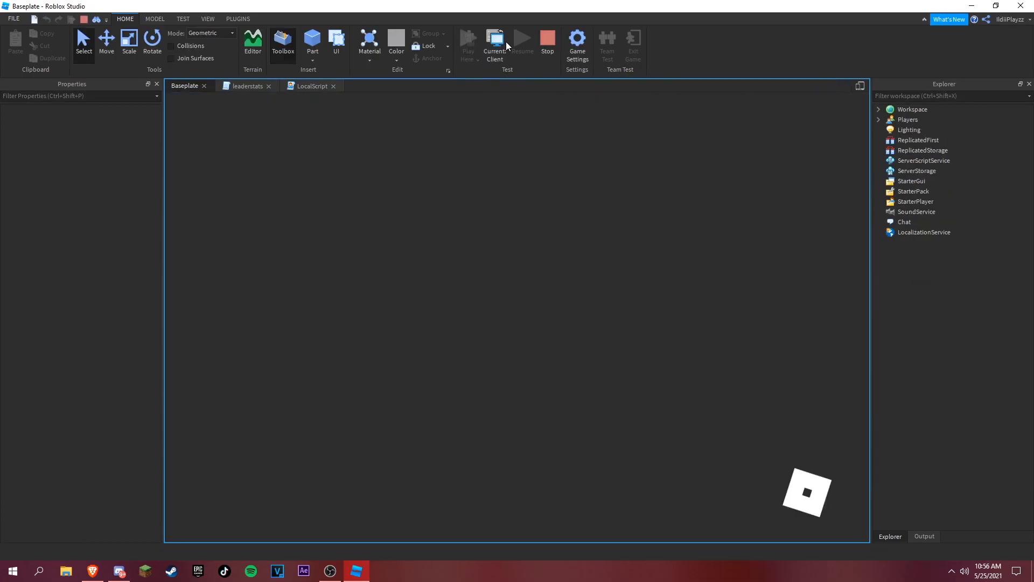
Step: During the playtest, set the player's leaderstats Points value to 70, then stop
click(496, 43)
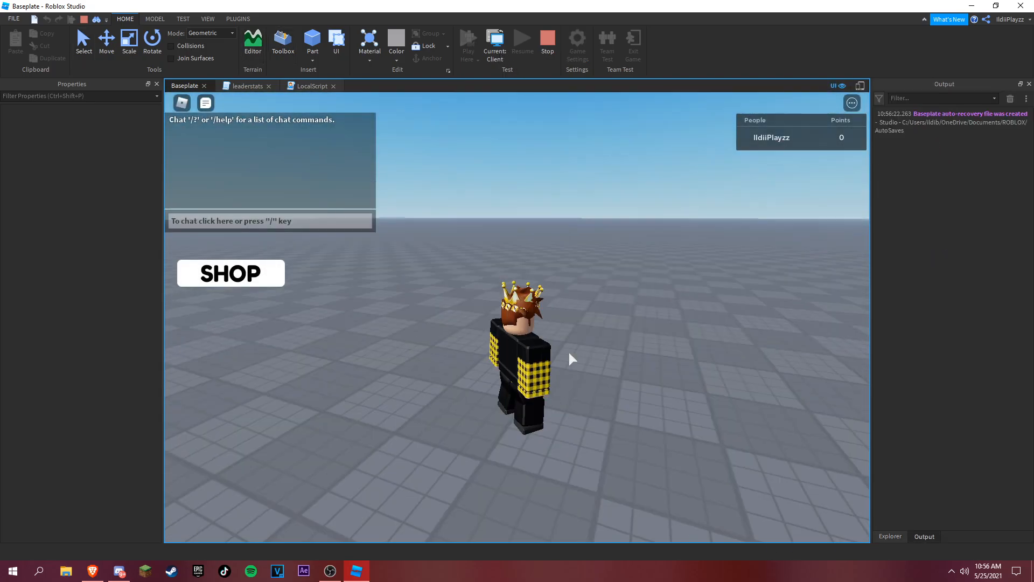
click(230, 272)
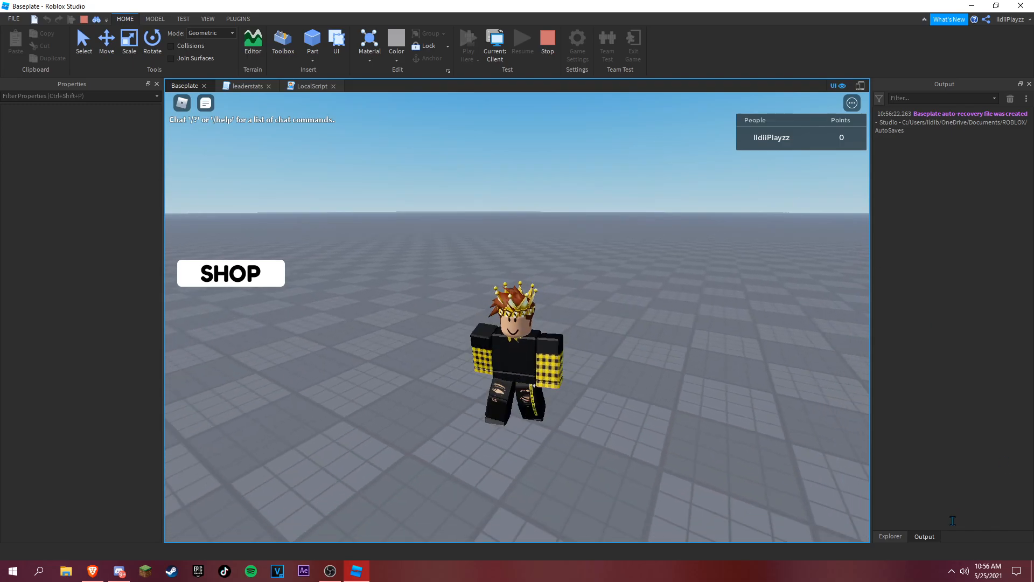
click(889, 535)
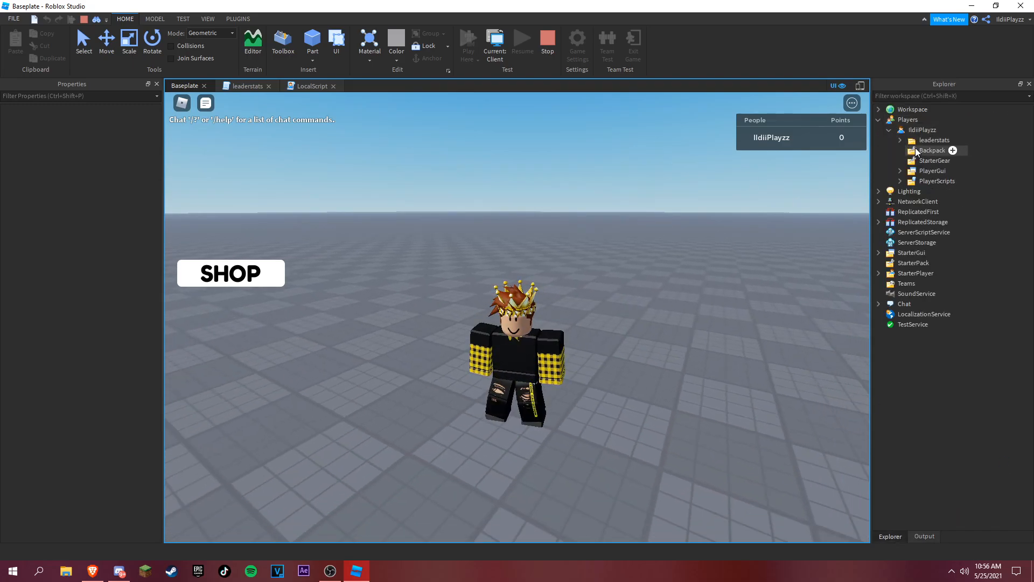
click(937, 151)
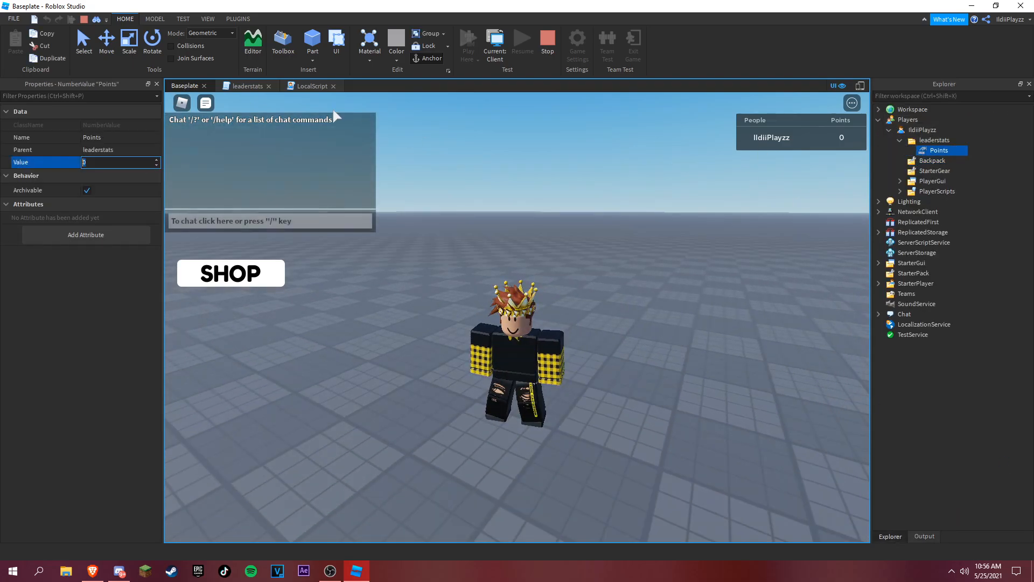
text(70)
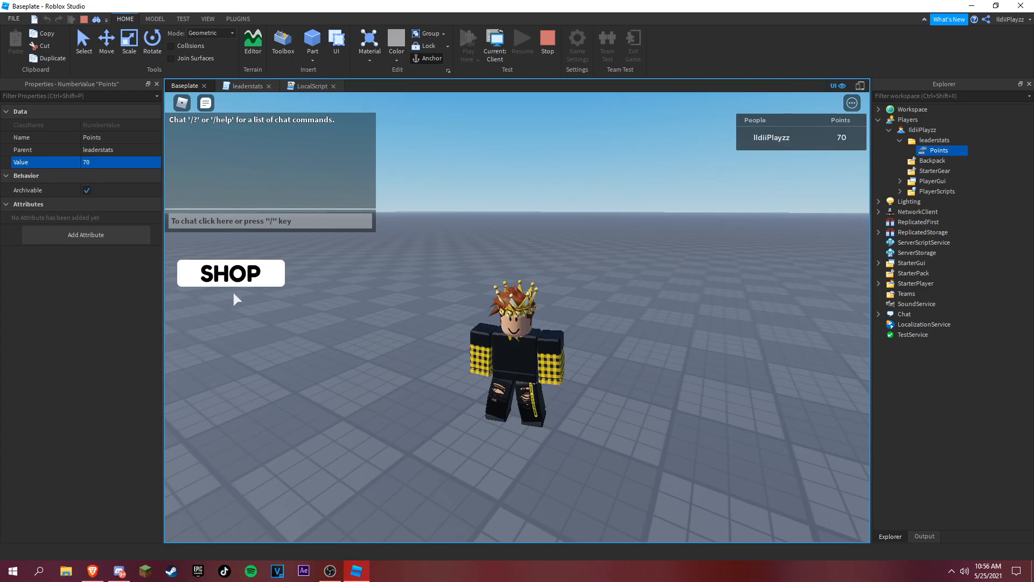
click(231, 273)
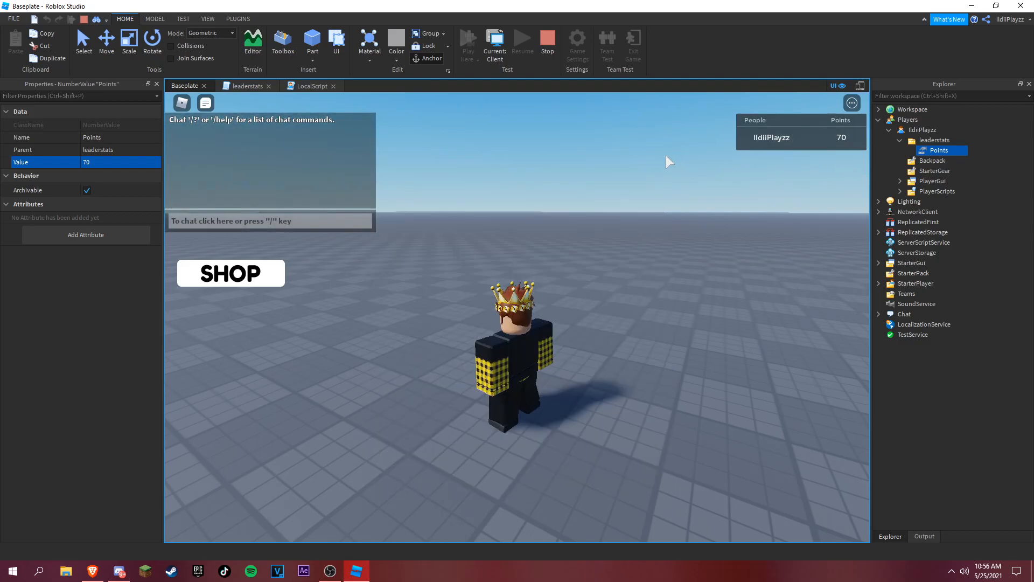
click(519, 40)
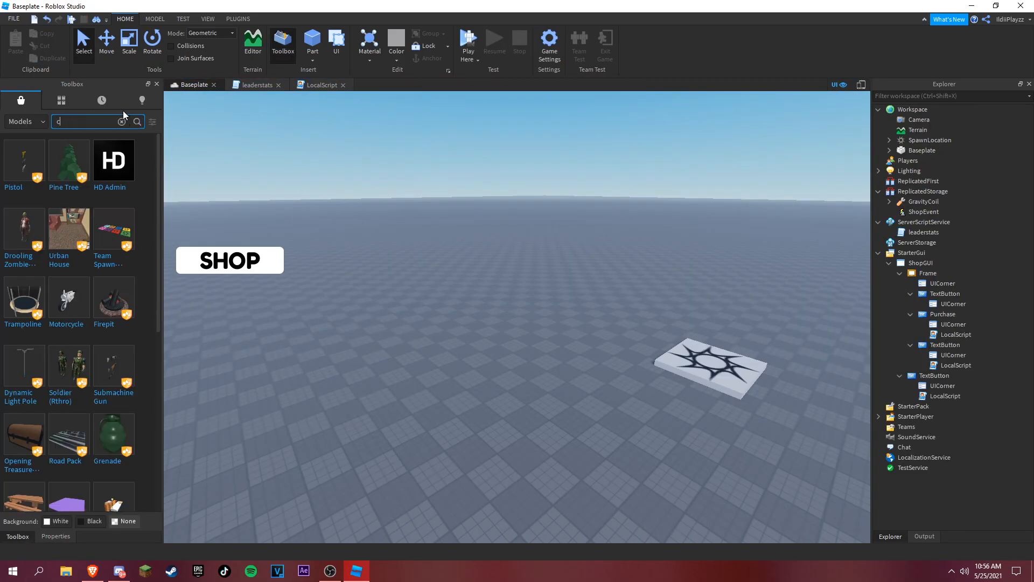
Step: Insert a Respawning Coin from Toolbox, make it award 10 Points, and playtest
text(coin)
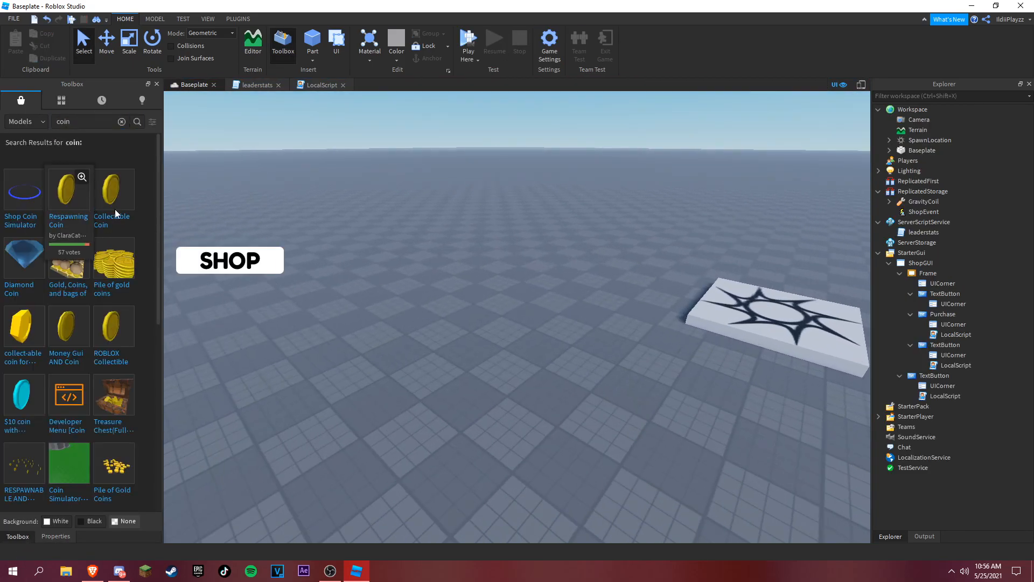
click(68, 189)
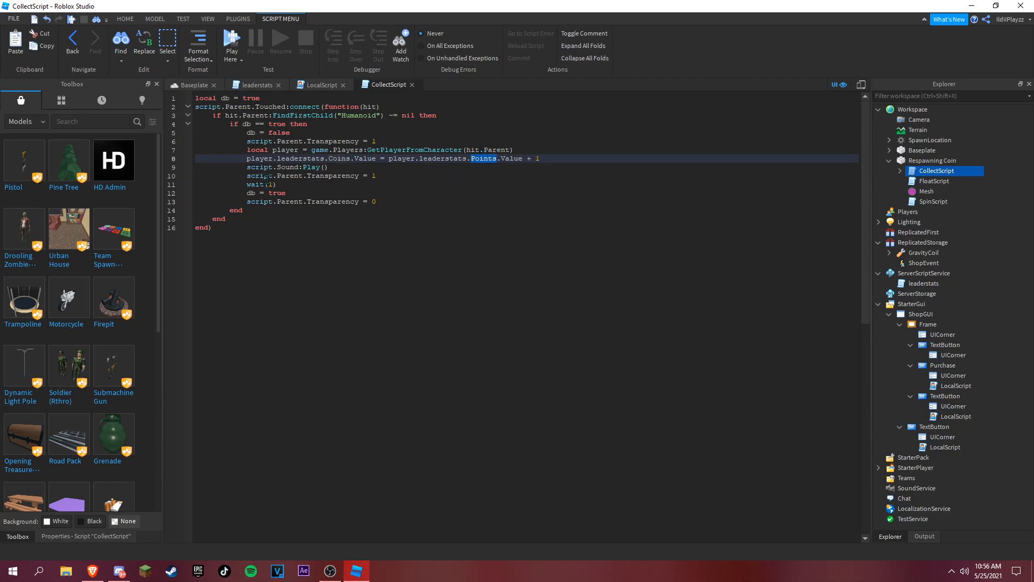
text(0)
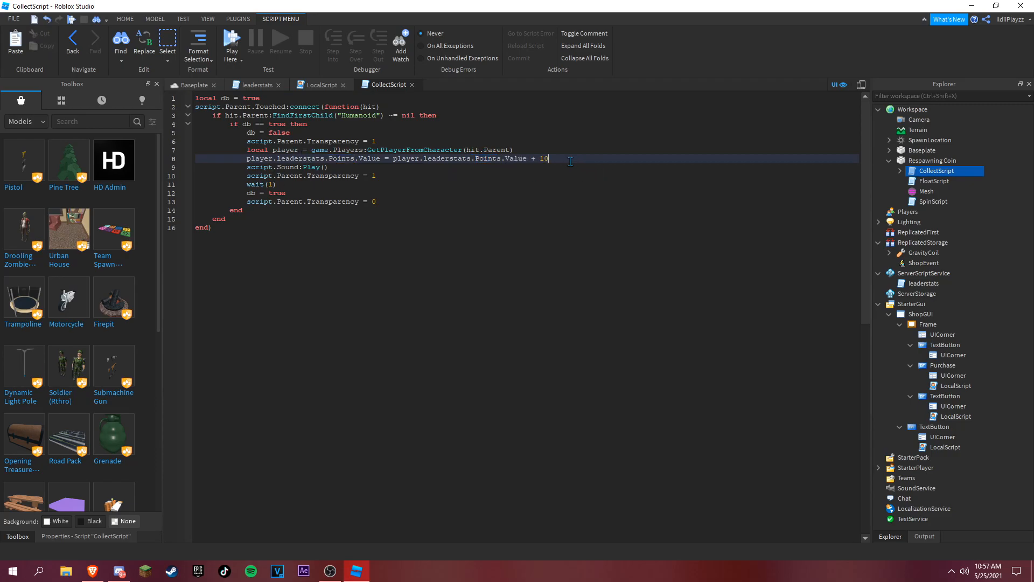
click(192, 84)
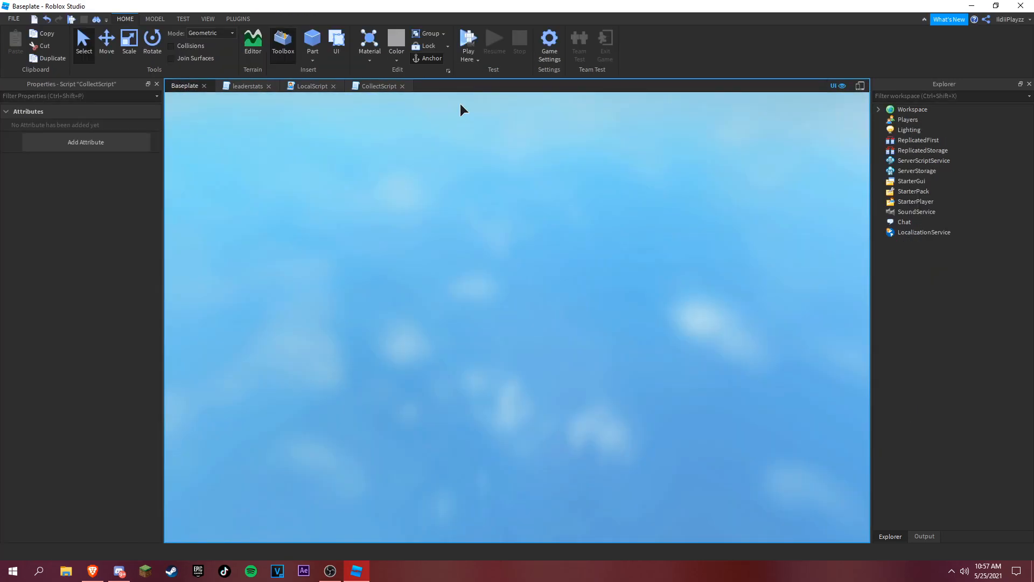
Step: Start the playtest and check that SHOP opens the panel and X closes it
click(468, 43)
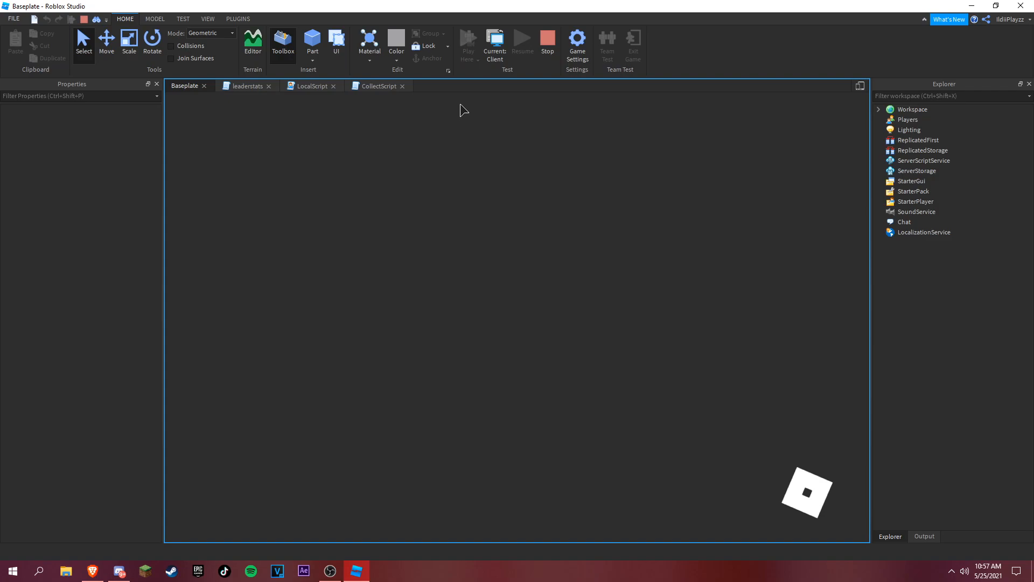
click(468, 40)
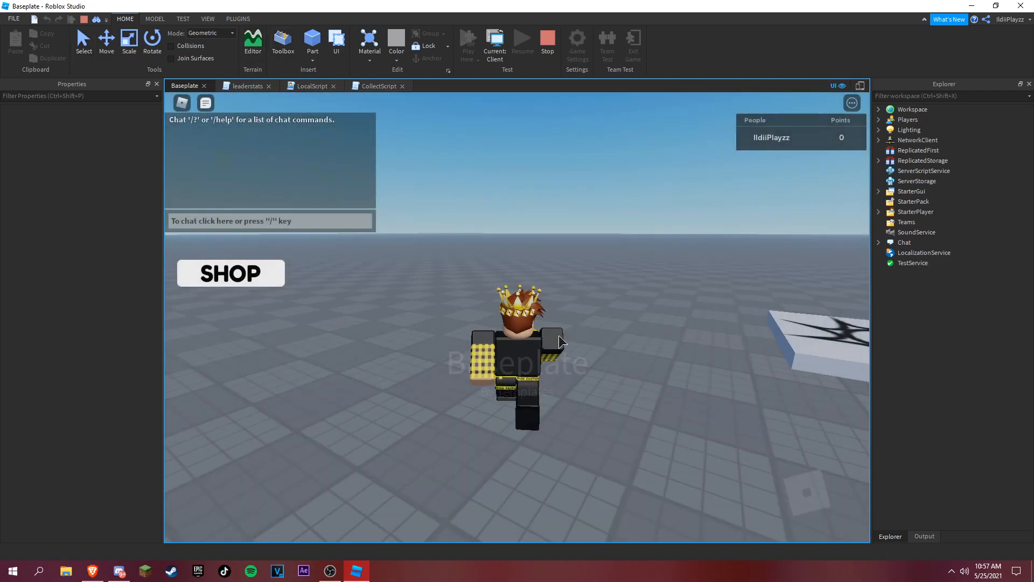
click(229, 273)
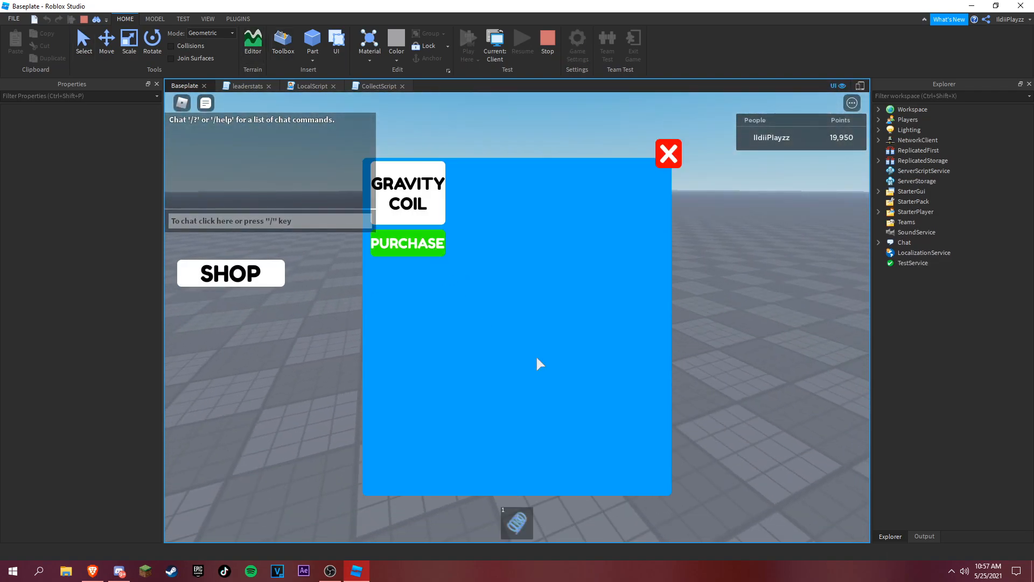
click(667, 153)
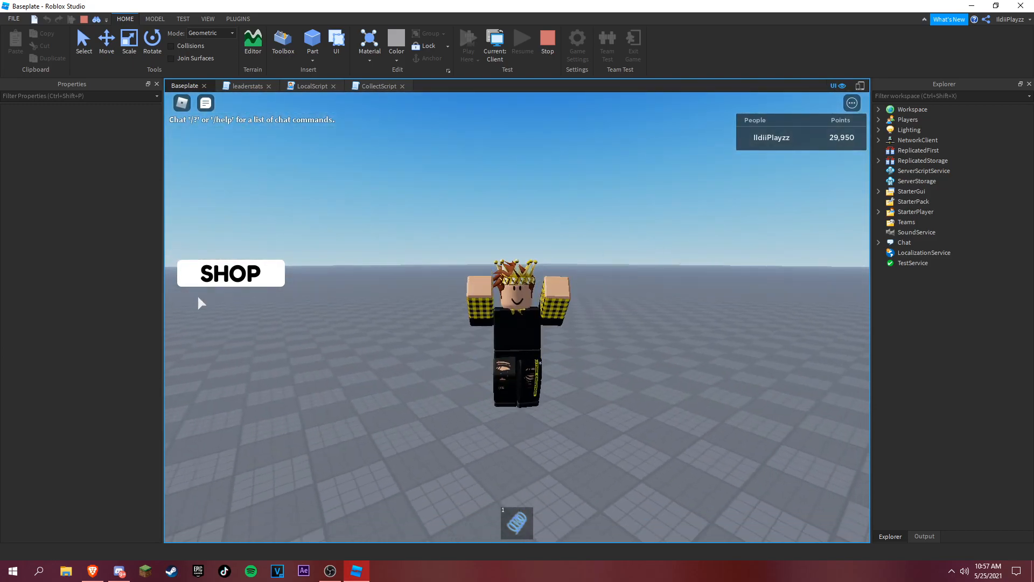
Step: Reopen the shop repeatedly and purchase Gravity Coils, closing the panel between purchases
click(230, 272)
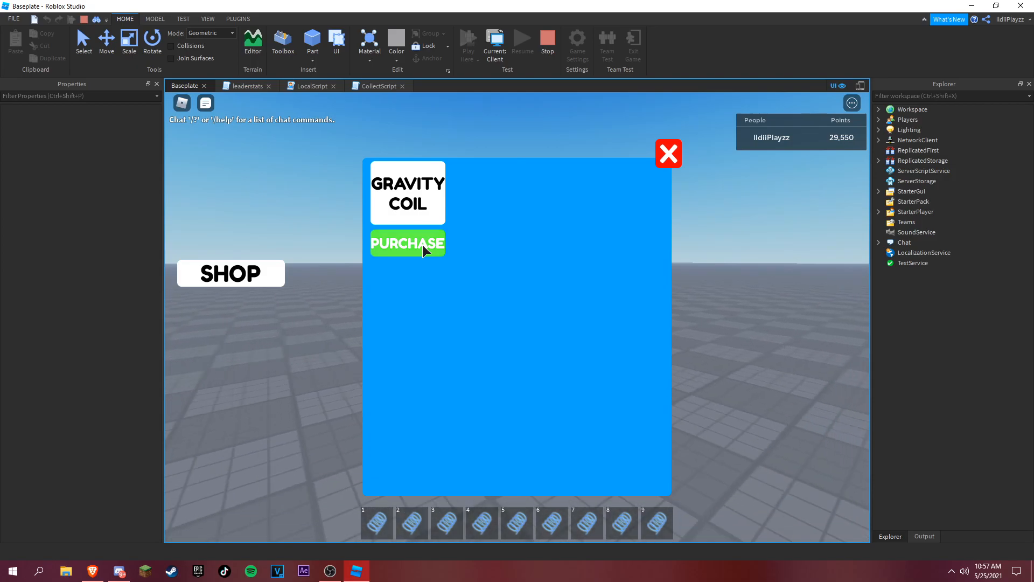
click(407, 243)
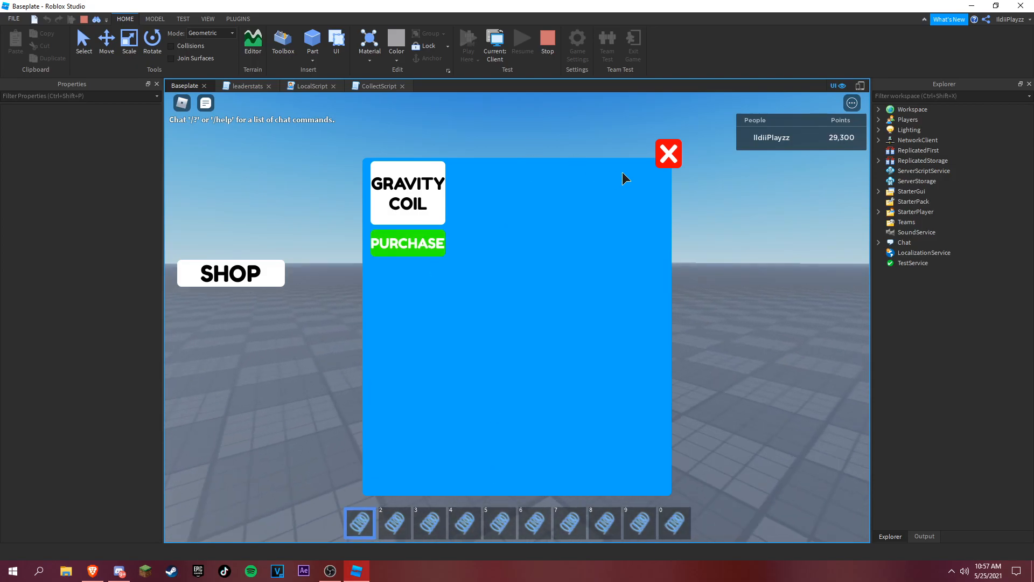
click(668, 152)
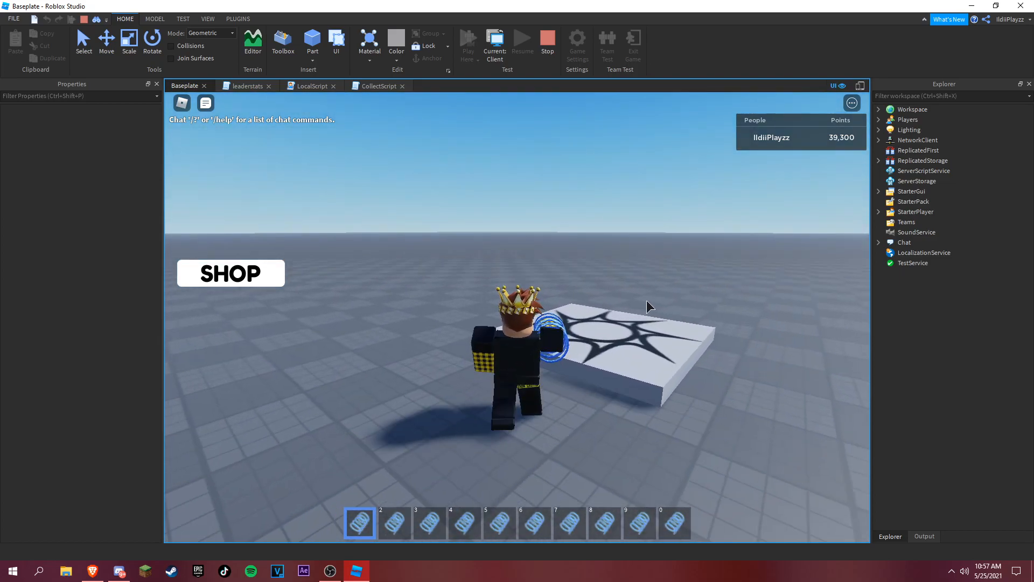
click(230, 272)
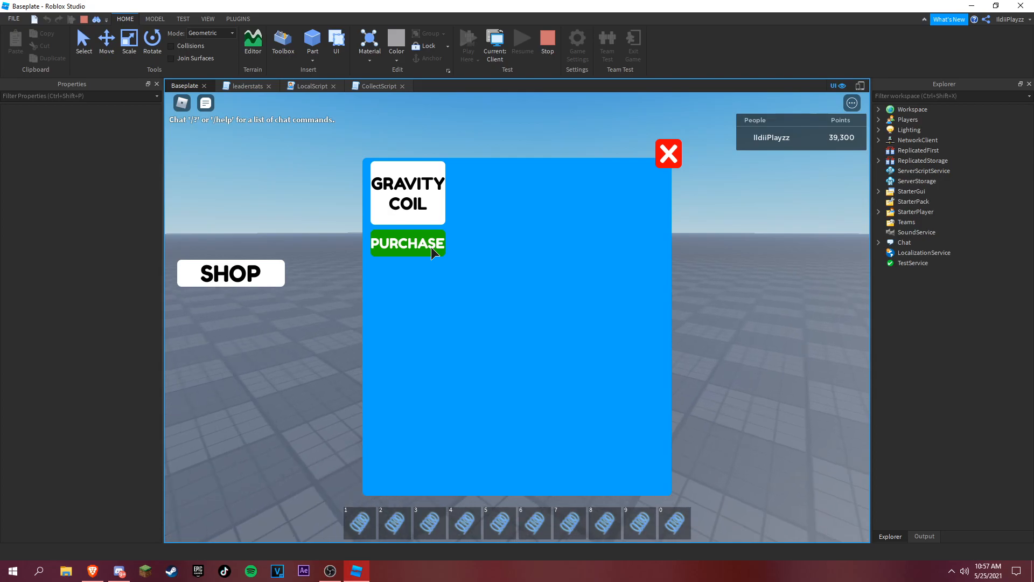
click(408, 245)
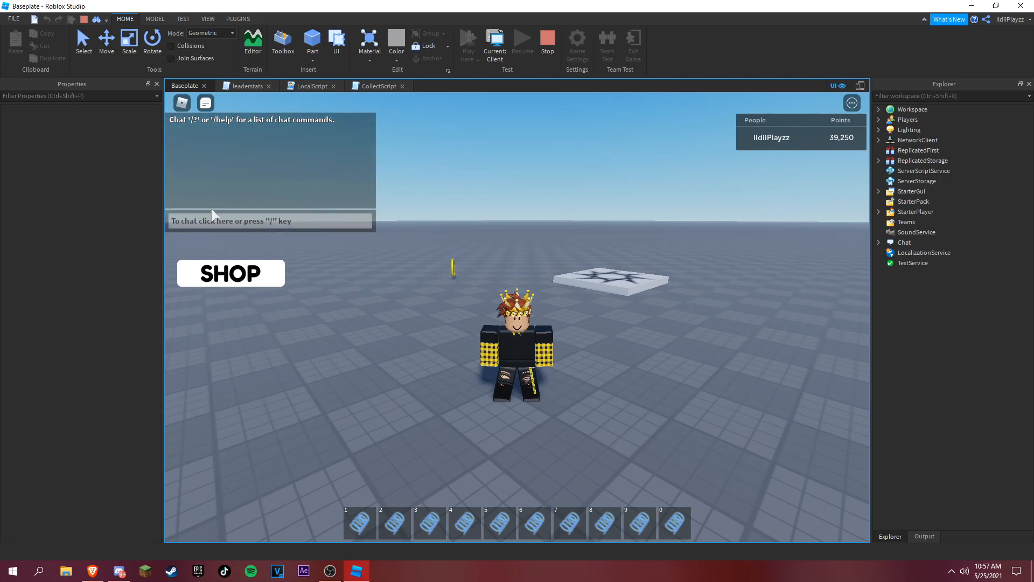
mouse_move(459, 168)
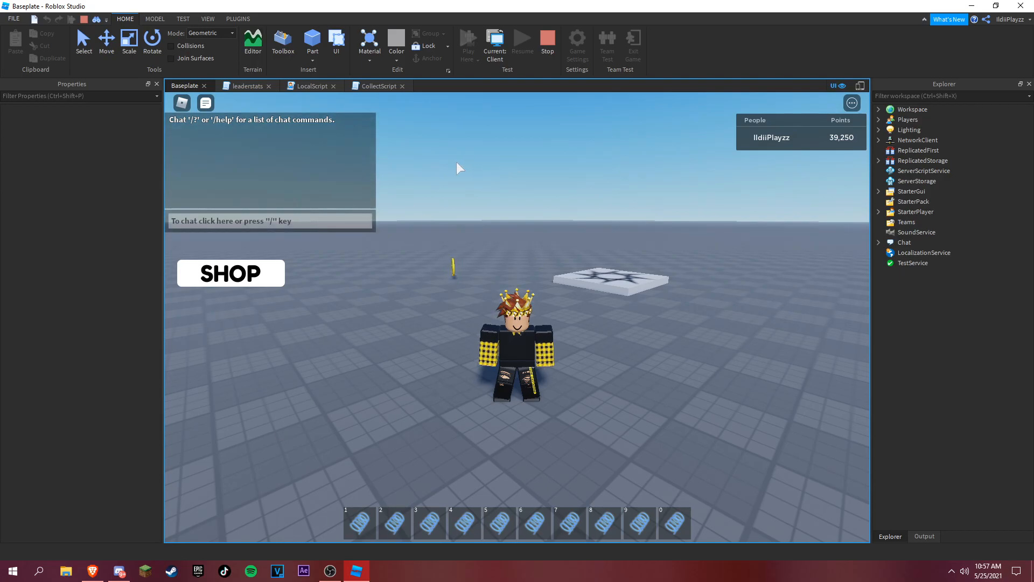